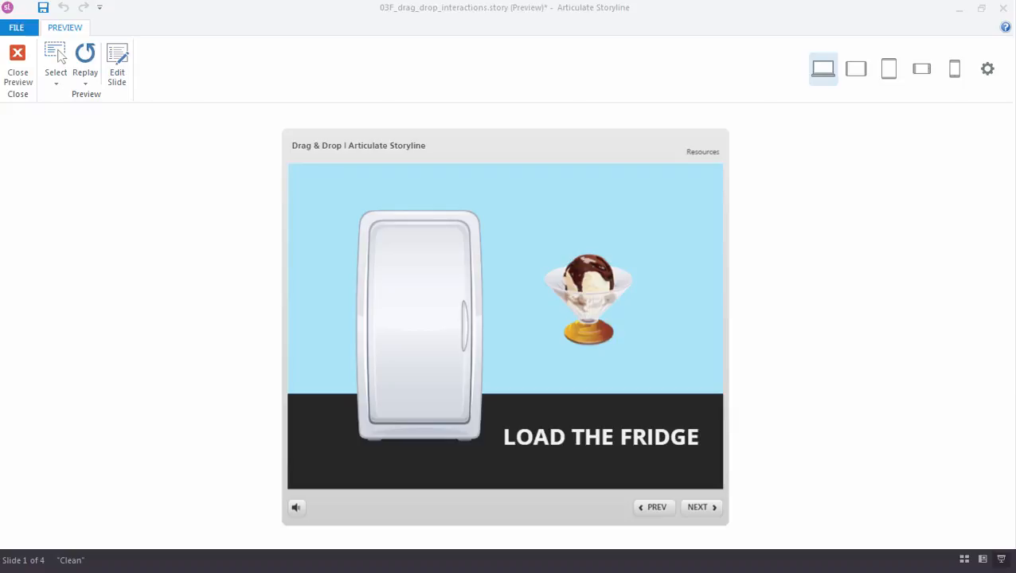
pyautogui.moveTo(666, 312)
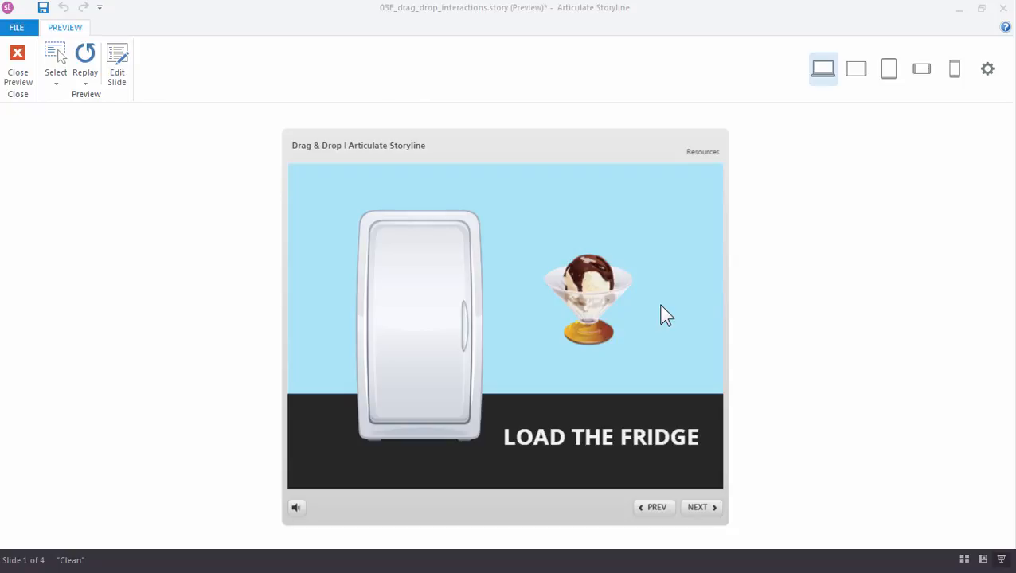
# In the preview, drag the ice cream onto the fridge and back off to see it open and close
pyautogui.moveTo(587, 299); pyautogui.dragTo(454, 321)
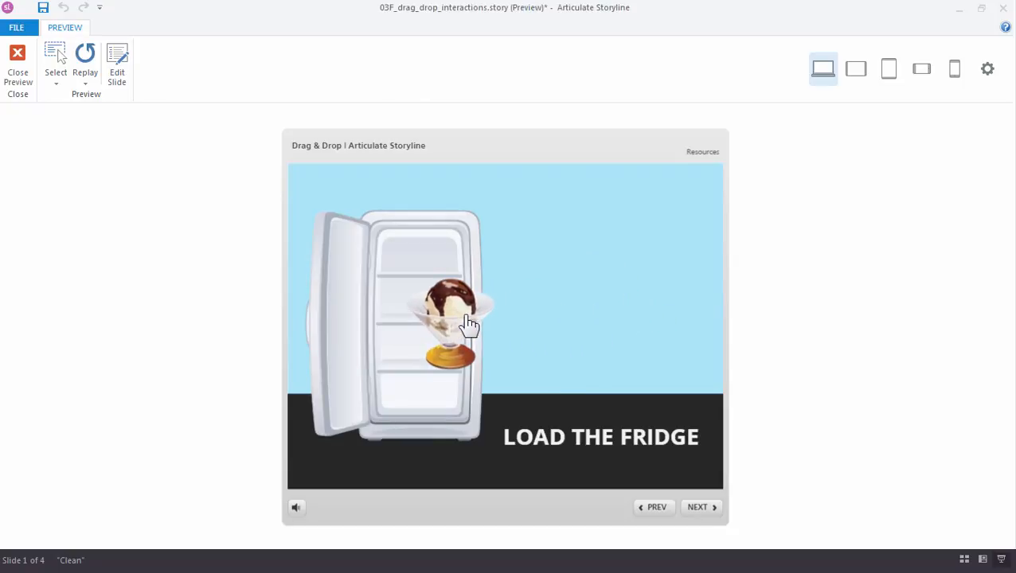
pyautogui.moveTo(450, 322); pyautogui.dragTo(525, 319)
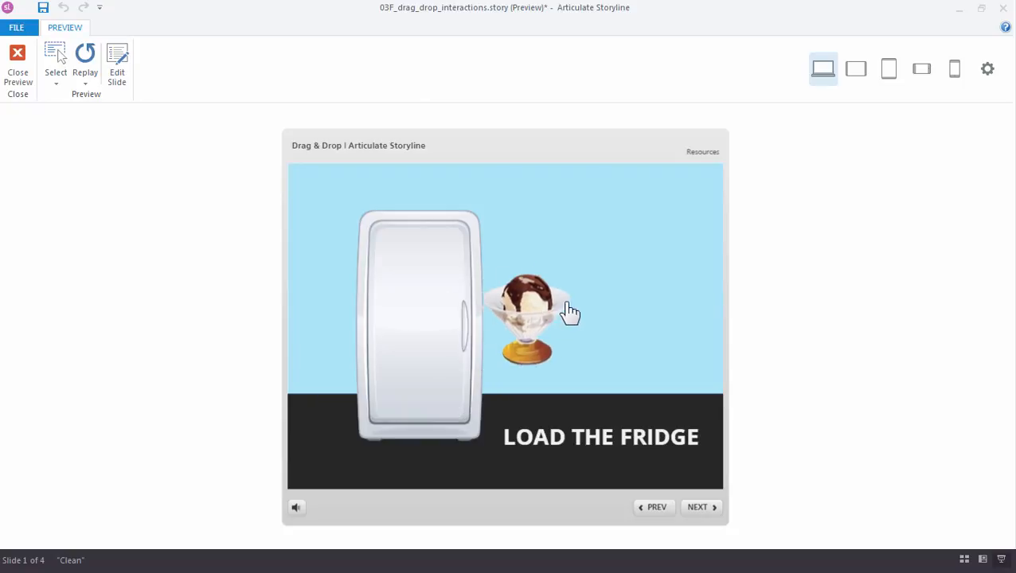
pyautogui.moveTo(526, 319); pyautogui.dragTo(513, 326)
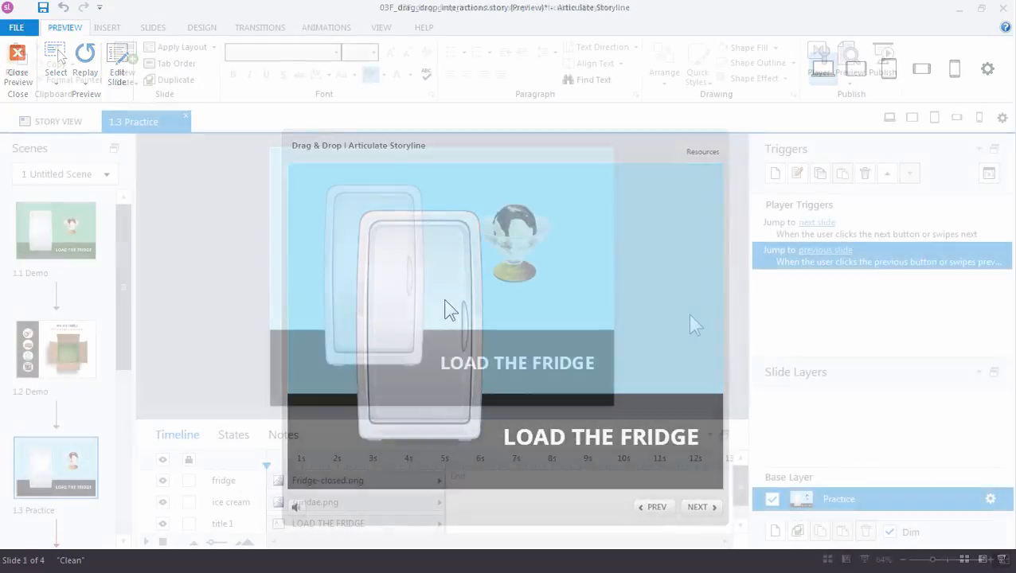
# Return to the editor, select the fridge image and inspect its Normal and open states
pyautogui.click(18, 67)
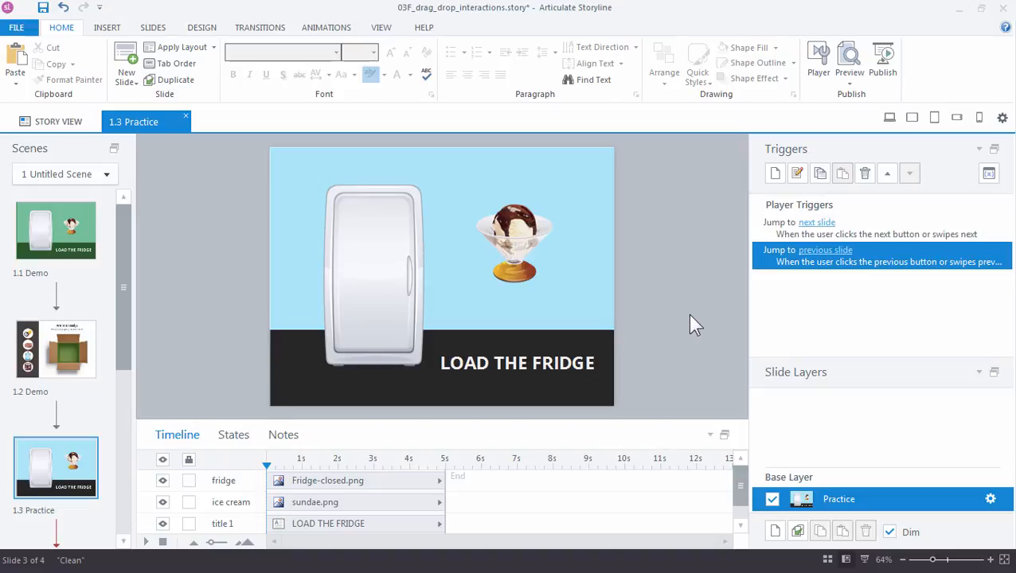
pyautogui.moveTo(528, 242)
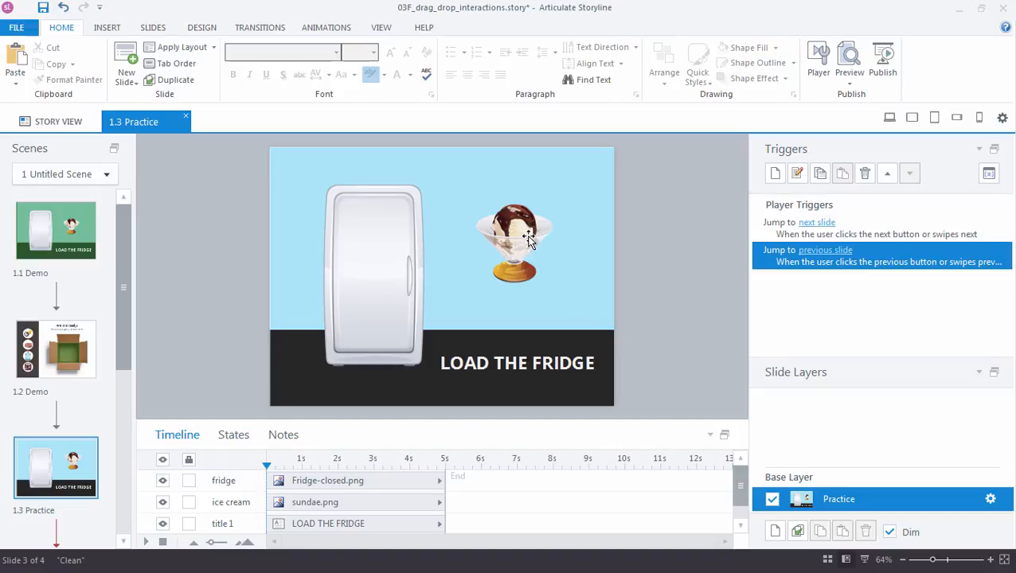
pyautogui.click(514, 239)
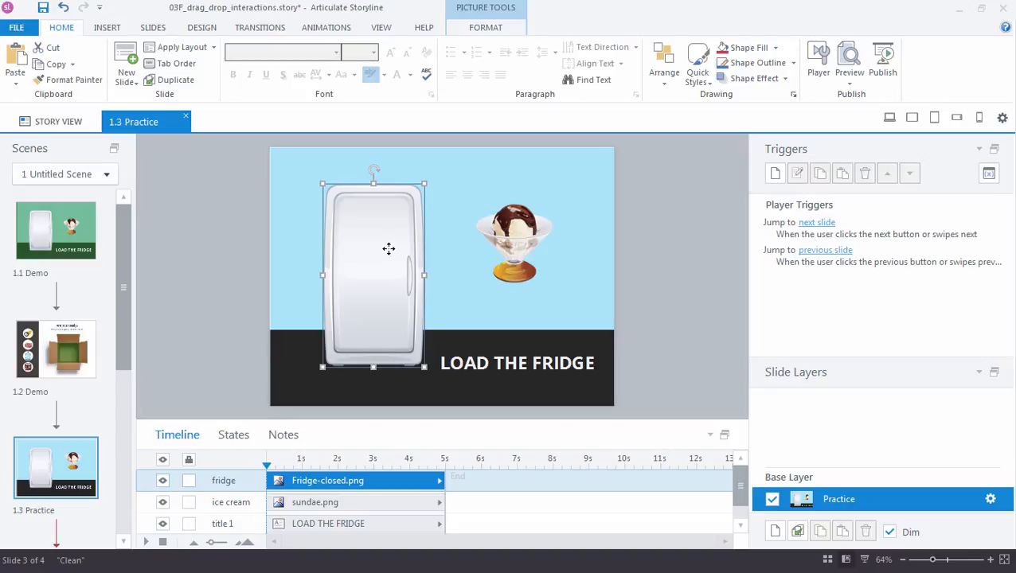
pyautogui.moveTo(390, 253)
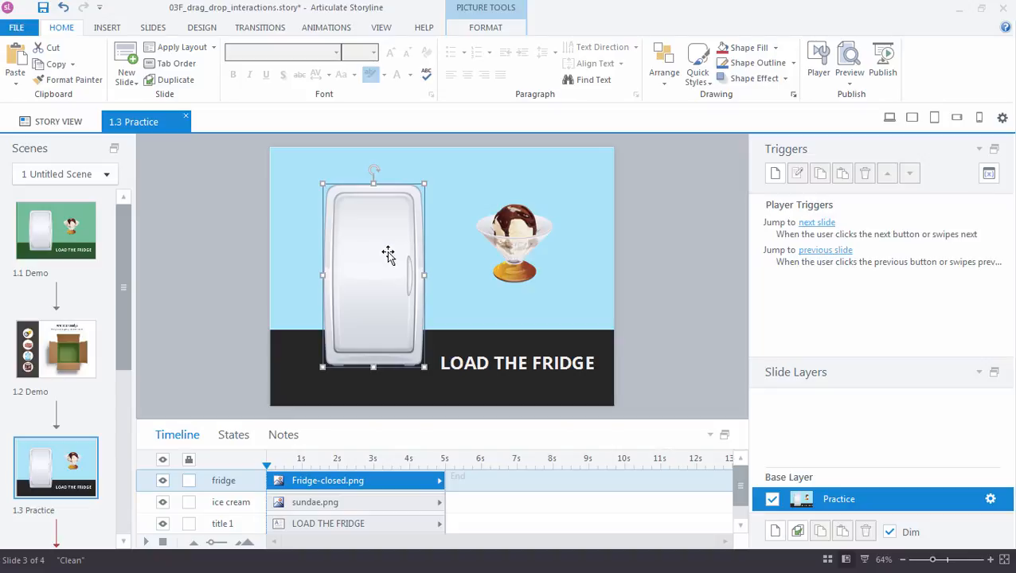
pyautogui.click(232, 435)
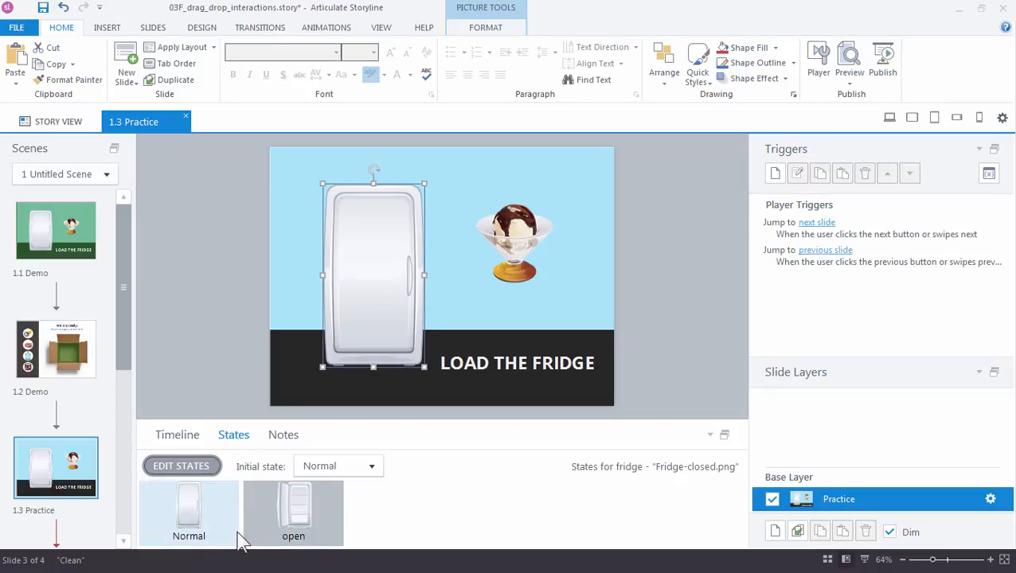
pyautogui.click(293, 509)
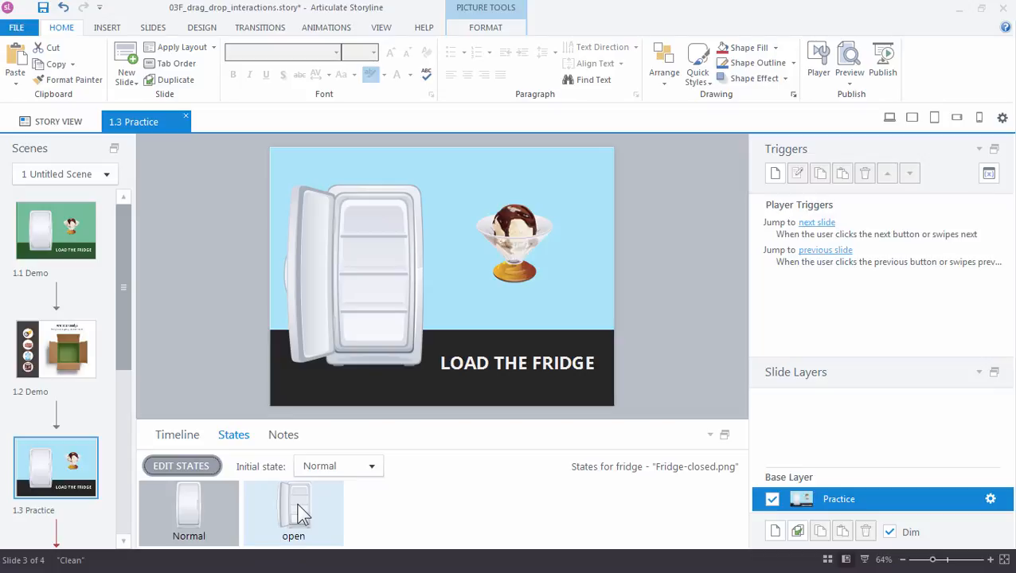
pyautogui.click(188, 510)
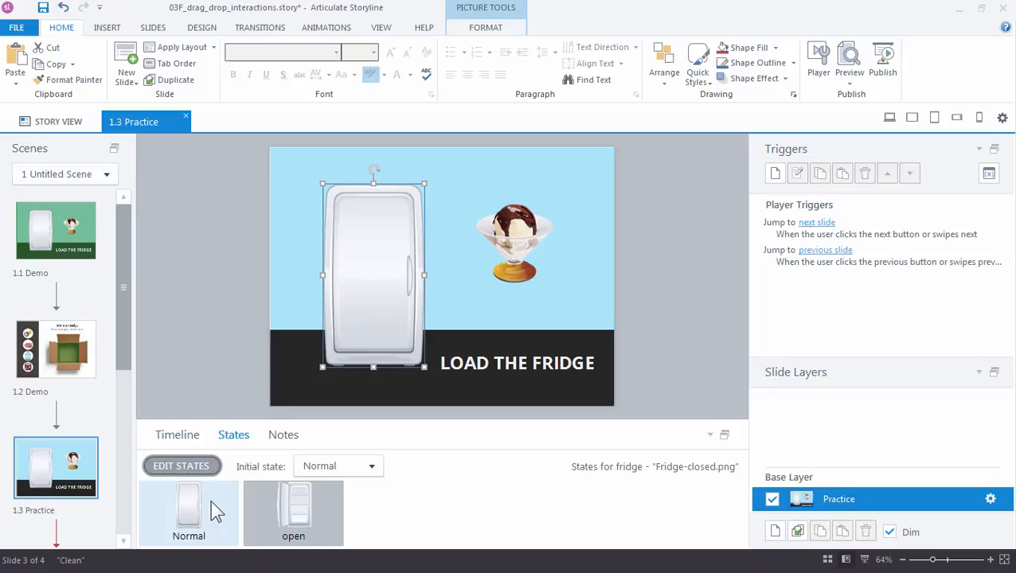
# Set the trigger to change the fridge's state to open when an object is dragged over
pyautogui.click(177, 435)
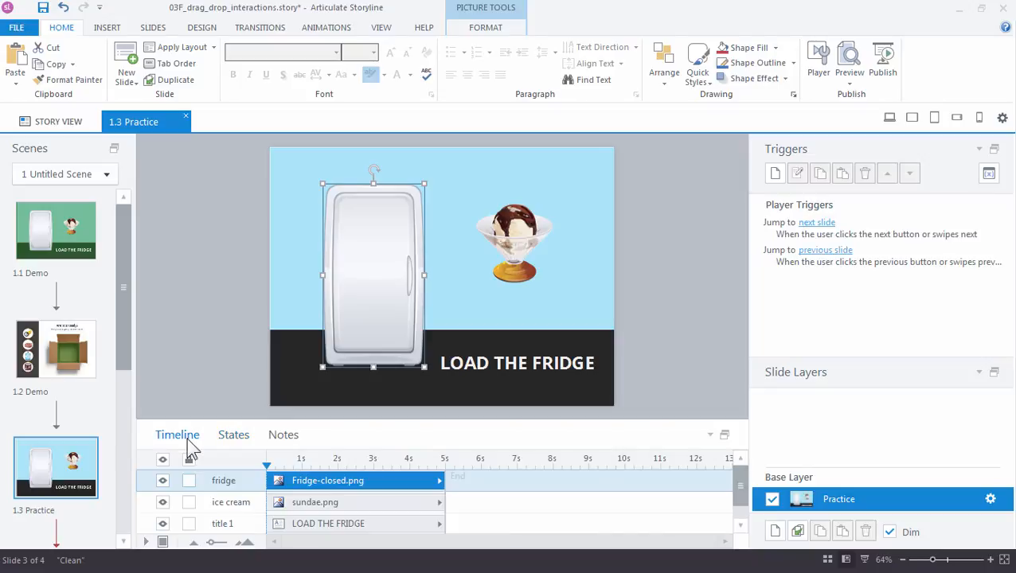
pyautogui.moveTo(695, 241)
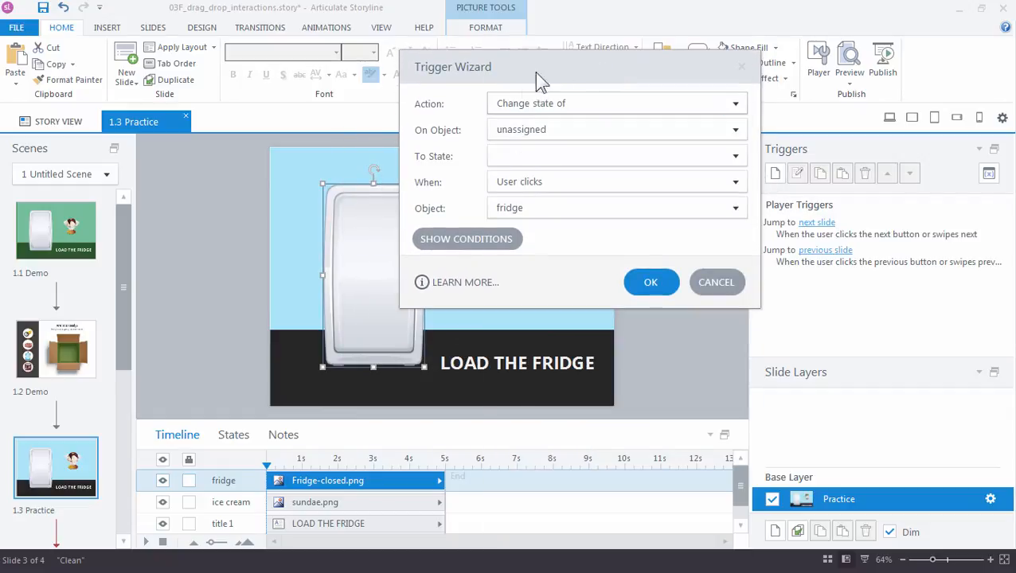
pyautogui.click(732, 129)
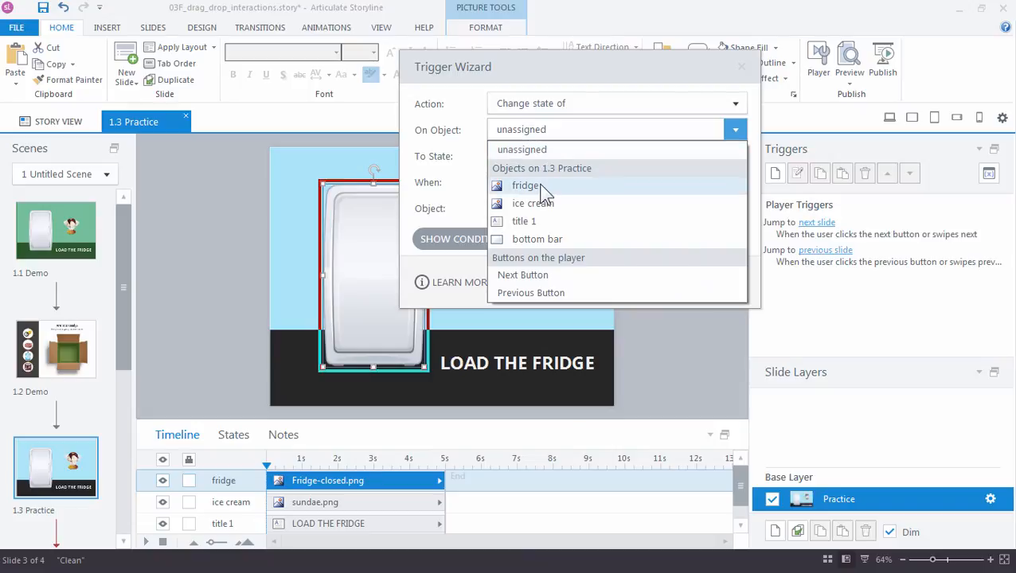
pyautogui.click(524, 185)
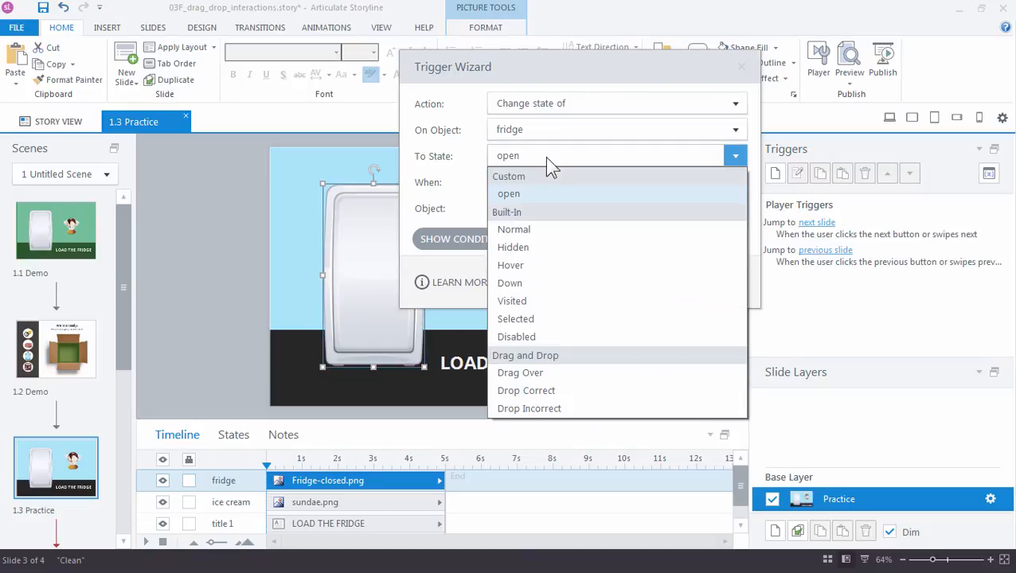
pyautogui.click(510, 194)
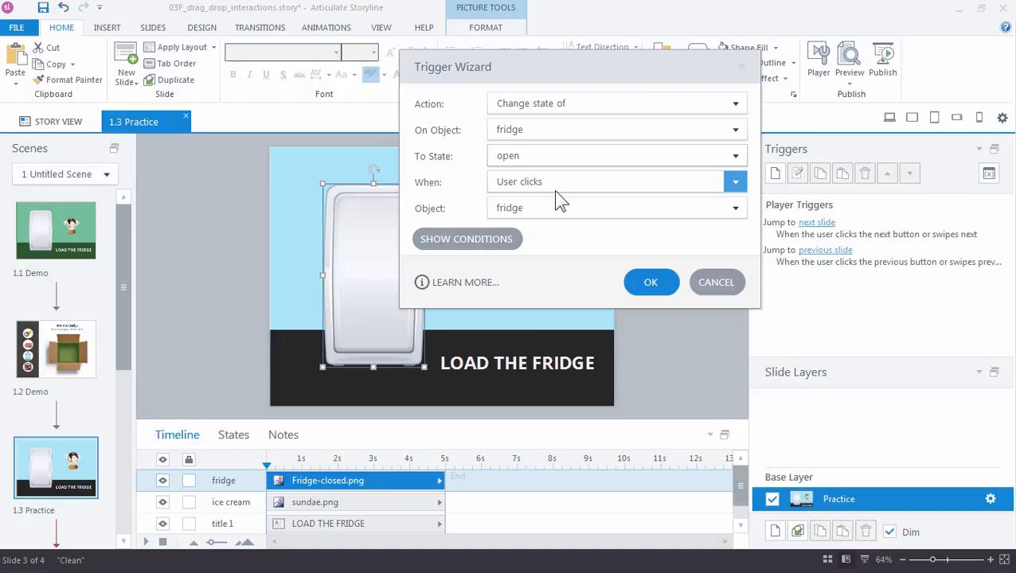
pyautogui.click(733, 182)
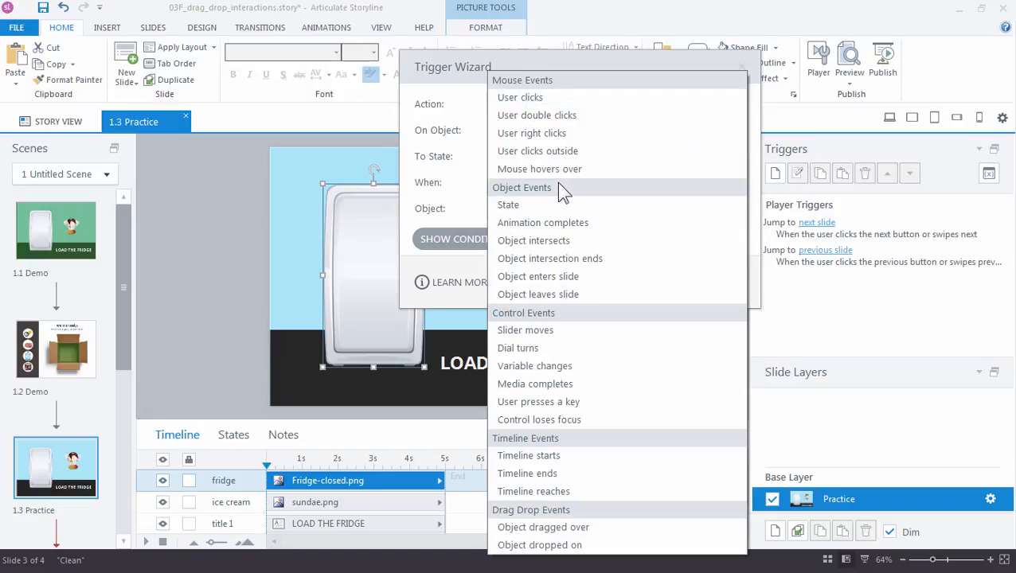
pyautogui.moveTo(544, 527)
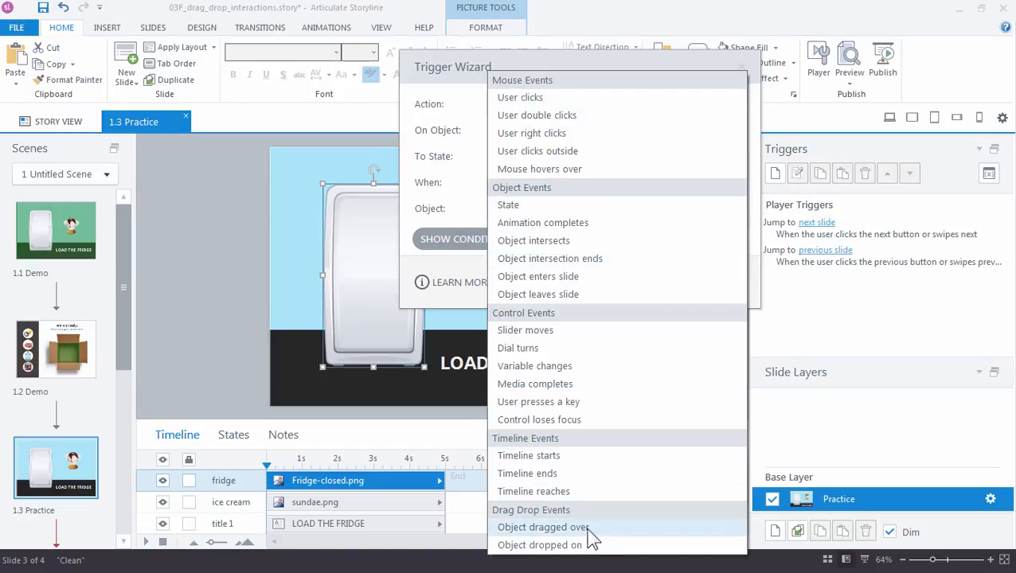
pyautogui.click(541, 525)
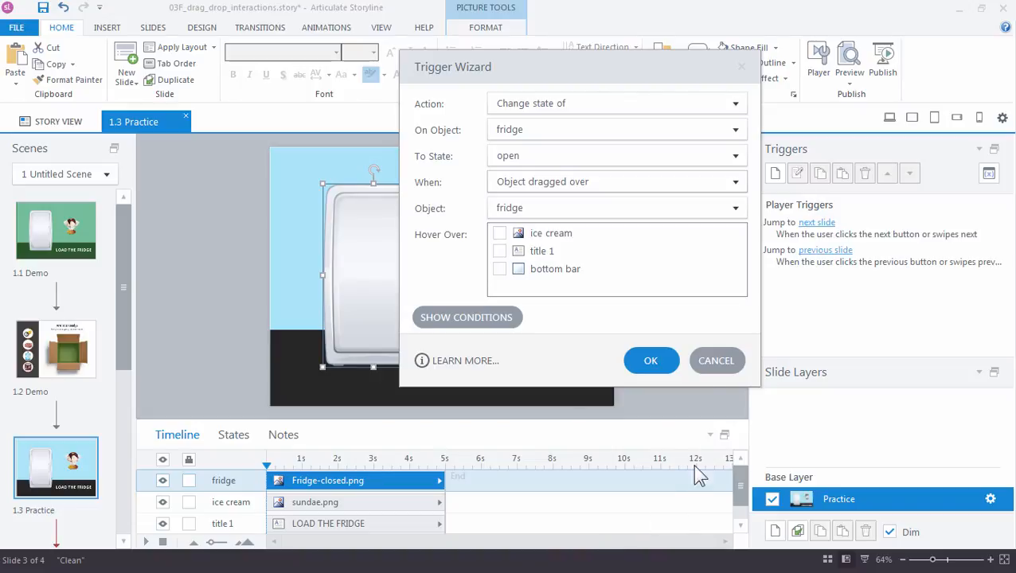
# Make the ice cream the dragged object and the fridge the hover target, then confirm the trigger
pyautogui.click(732, 207)
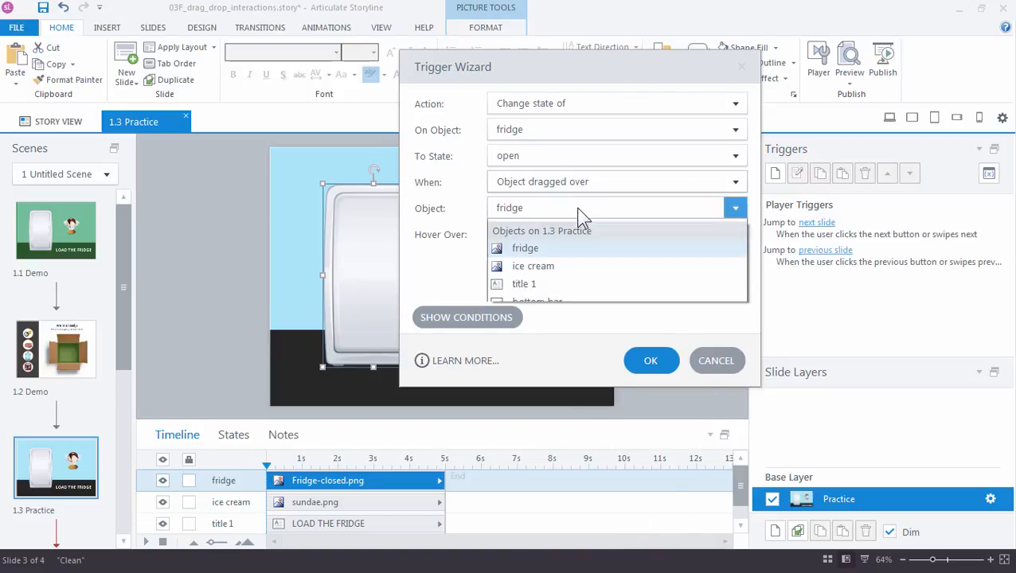
pyautogui.click(532, 266)
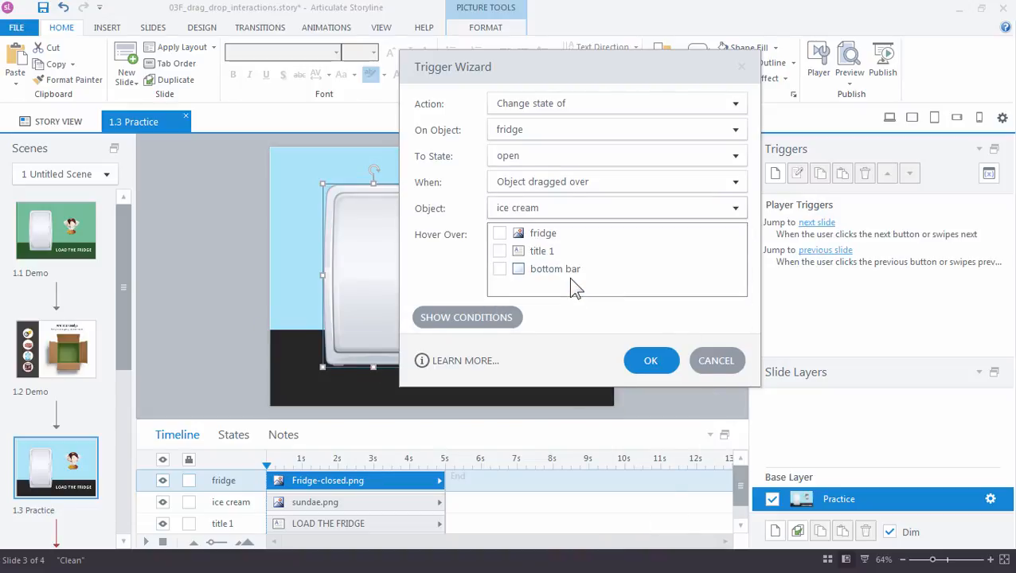
pyautogui.click(500, 233)
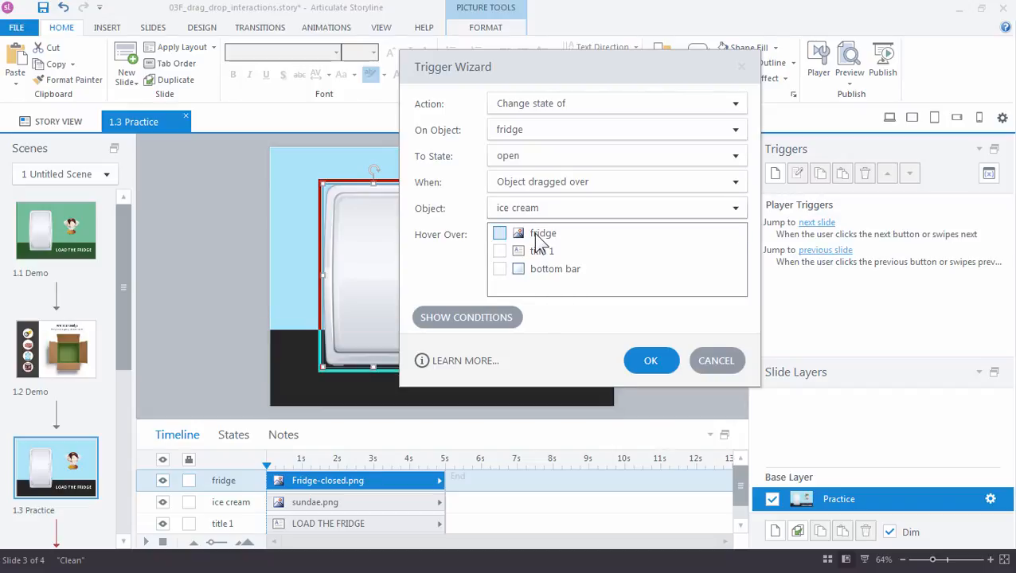
pyautogui.click(500, 233)
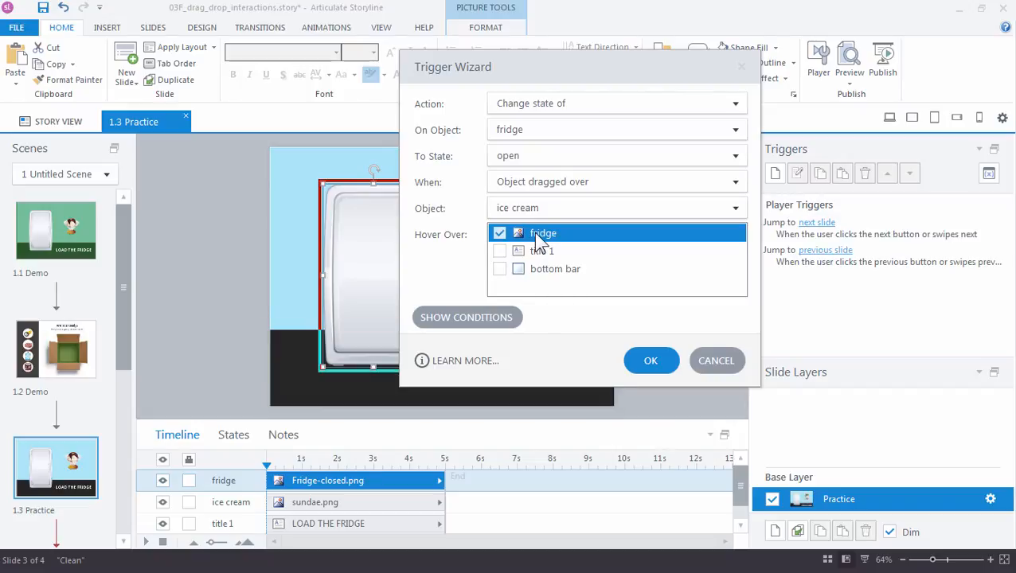
pyautogui.click(650, 360)
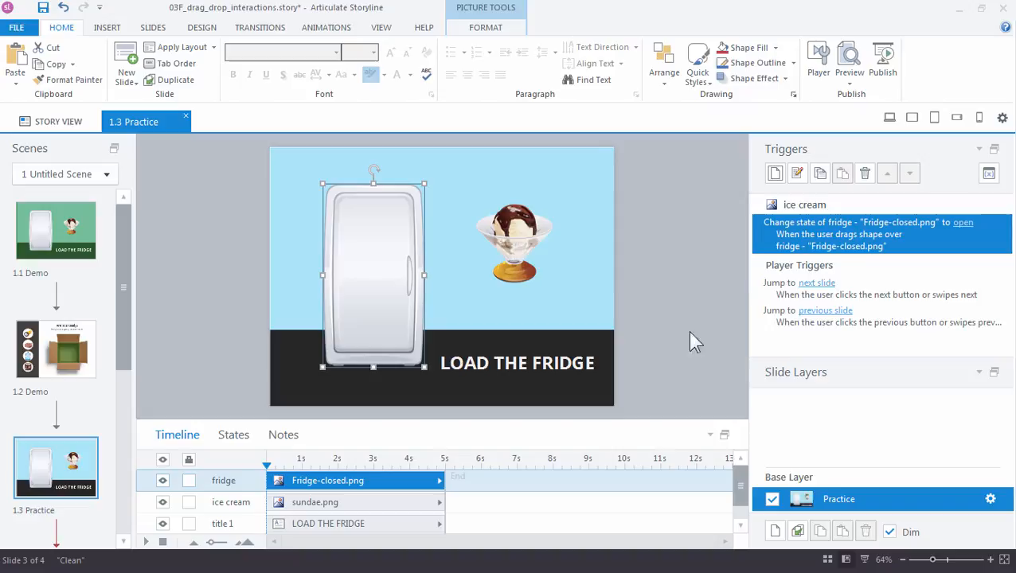
# Preview the slide, drag the ice cream over and off the fridge to test opening, then return to editing
pyautogui.click(849, 63)
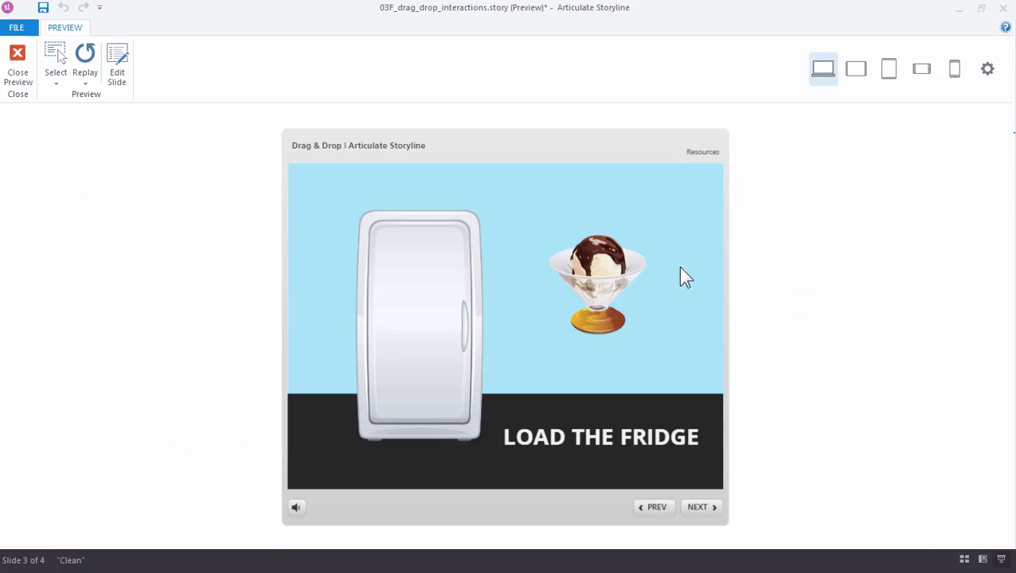
pyautogui.moveTo(669, 274)
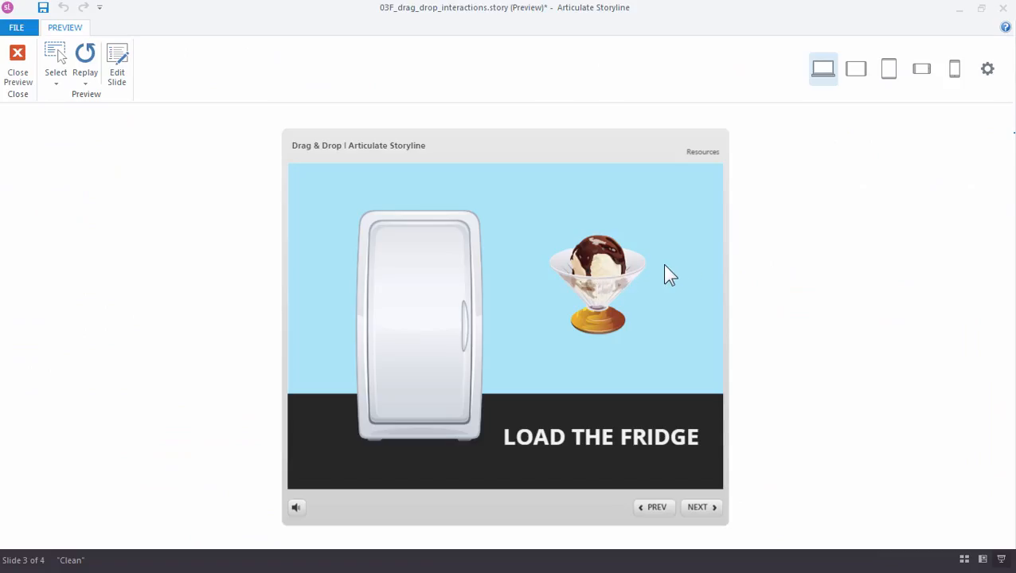
pyautogui.moveTo(637, 285)
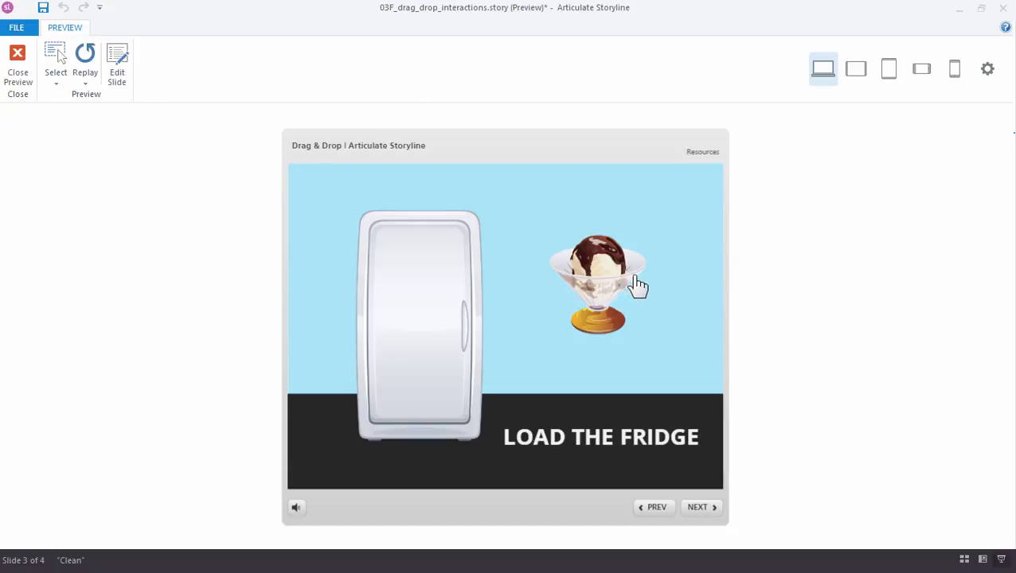
pyautogui.moveTo(664, 283)
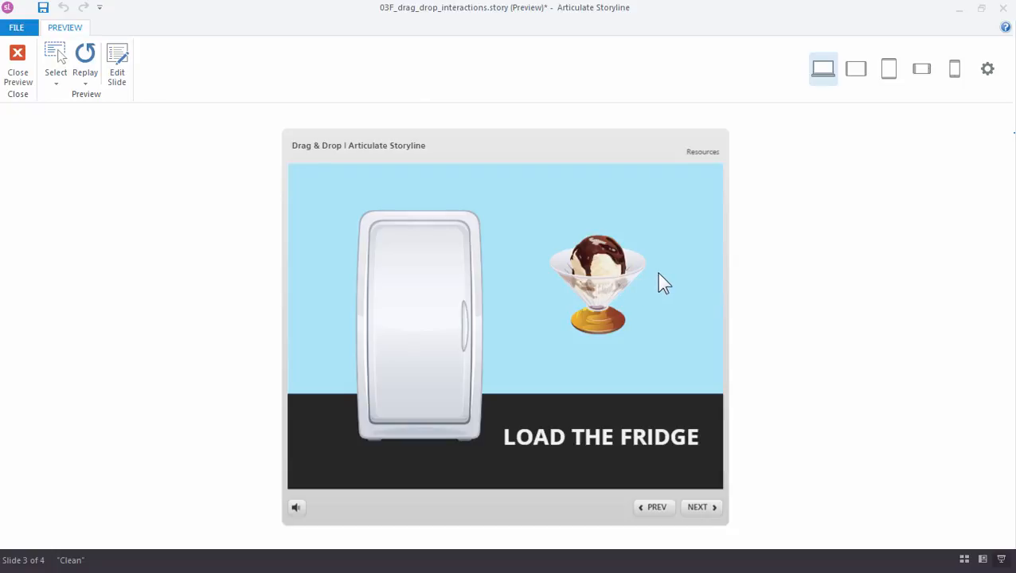
pyautogui.moveTo(618, 277)
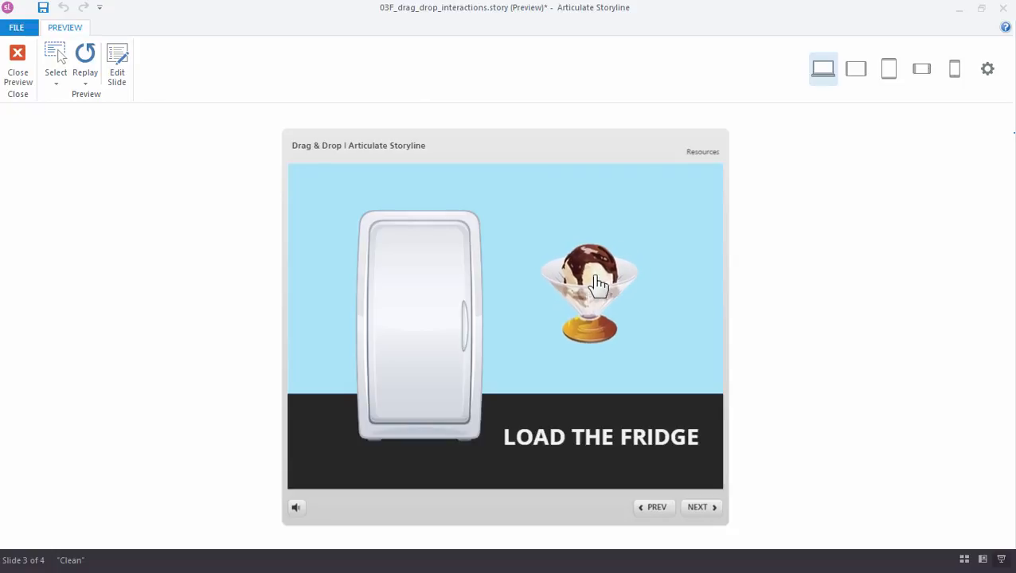
pyautogui.moveTo(592, 285); pyautogui.dragTo(430, 287)
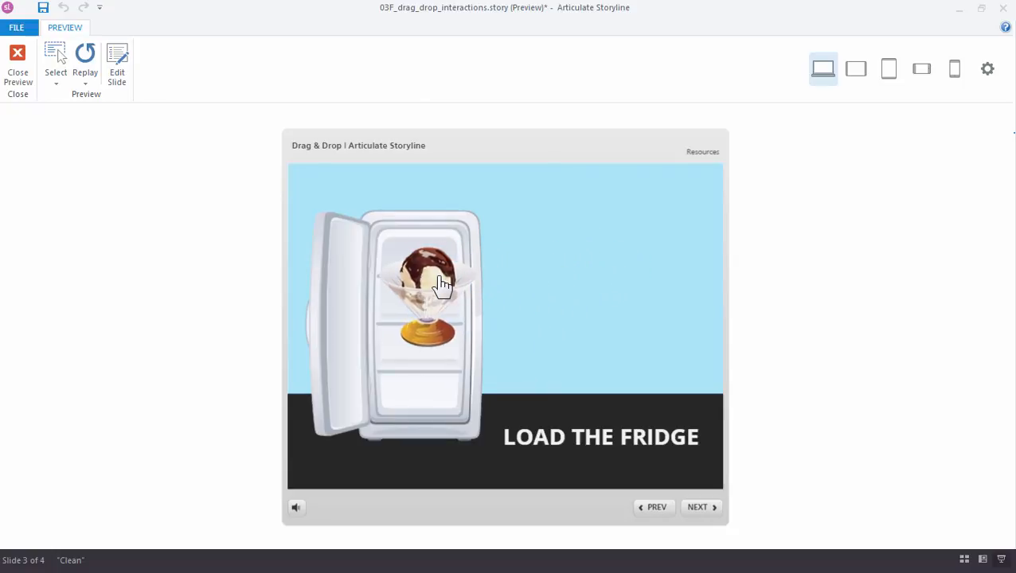
pyautogui.moveTo(426, 287); pyautogui.dragTo(579, 300)
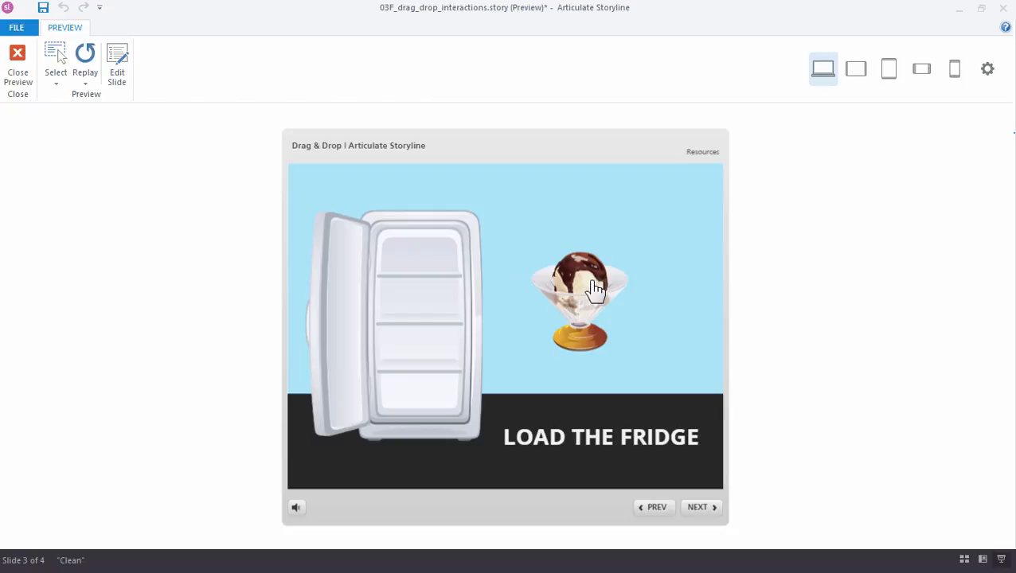
pyautogui.moveTo(581, 300); pyautogui.dragTo(442, 295)
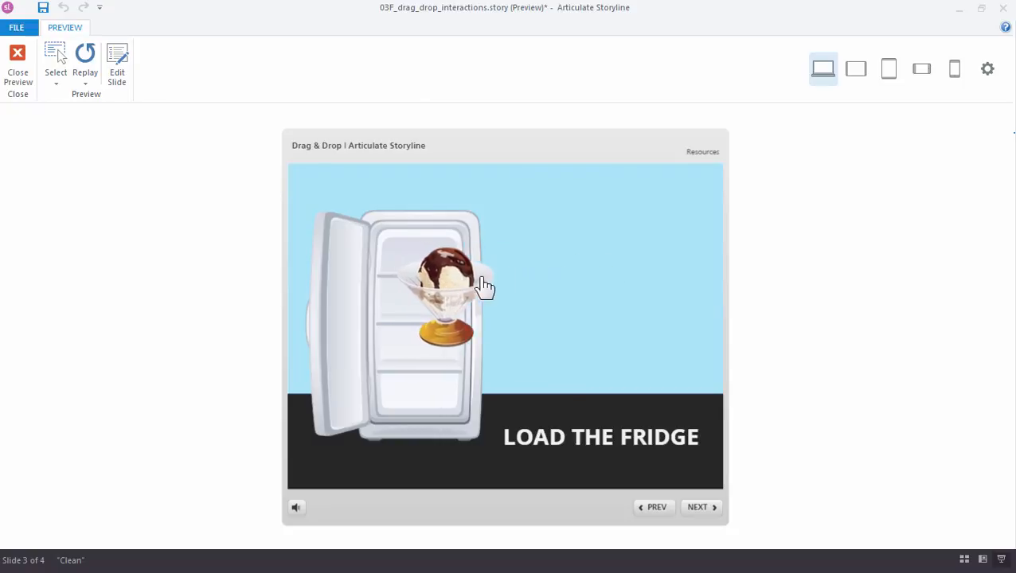
pyautogui.moveTo(449, 287); pyautogui.dragTo(414, 286)
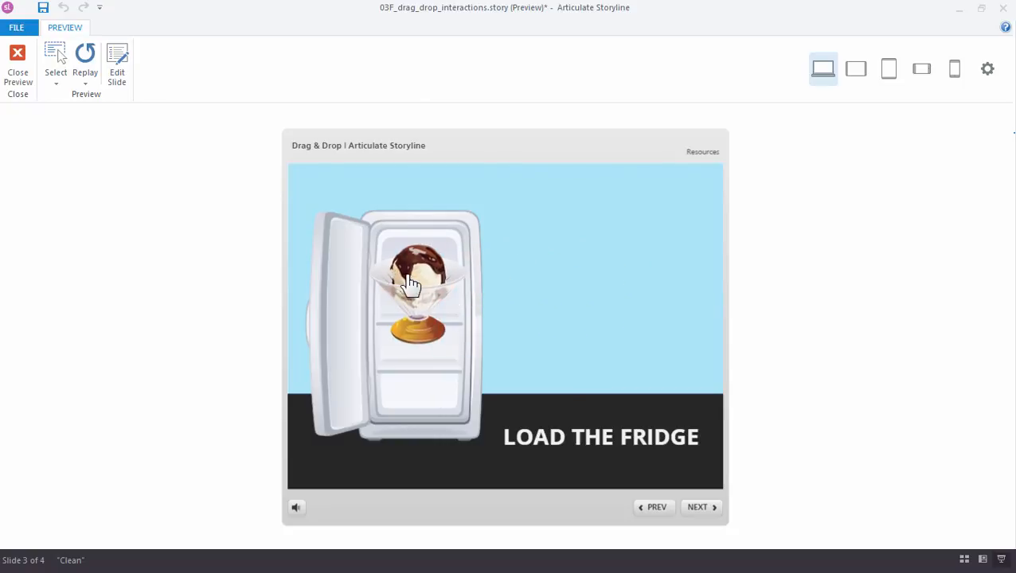
pyautogui.moveTo(414, 284); pyautogui.dragTo(596, 284)
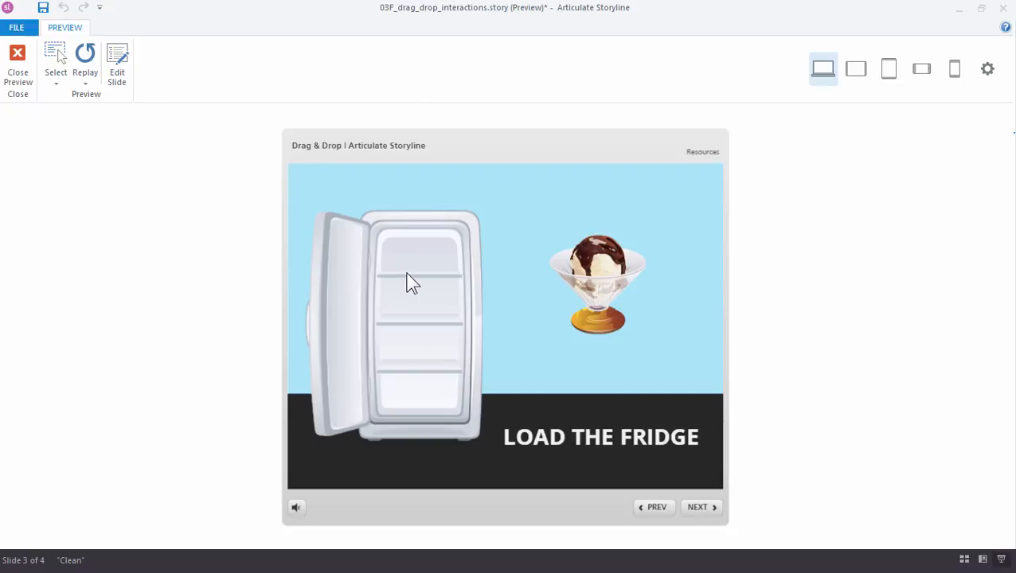
pyautogui.moveTo(13, 108)
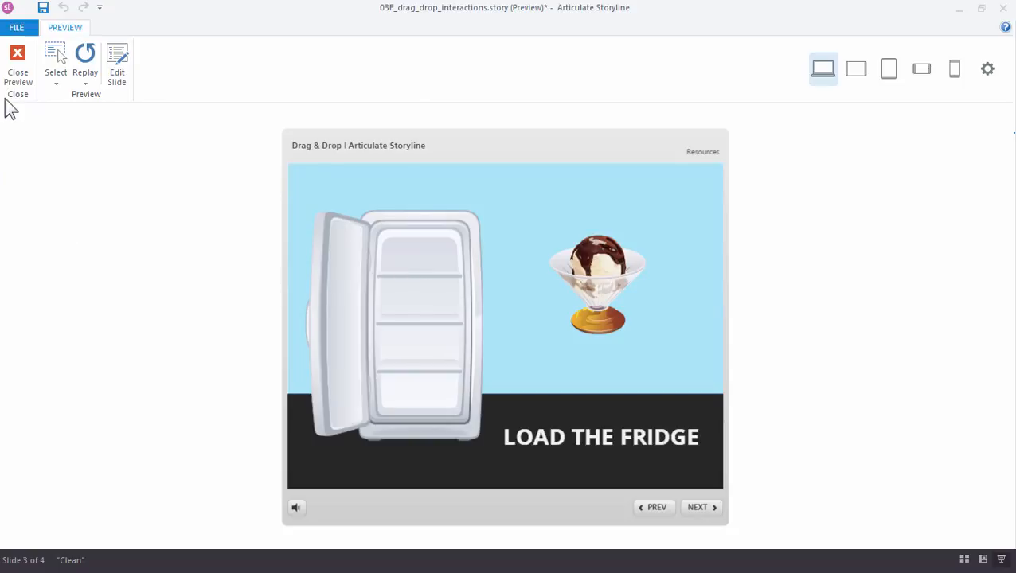
pyautogui.click(18, 61)
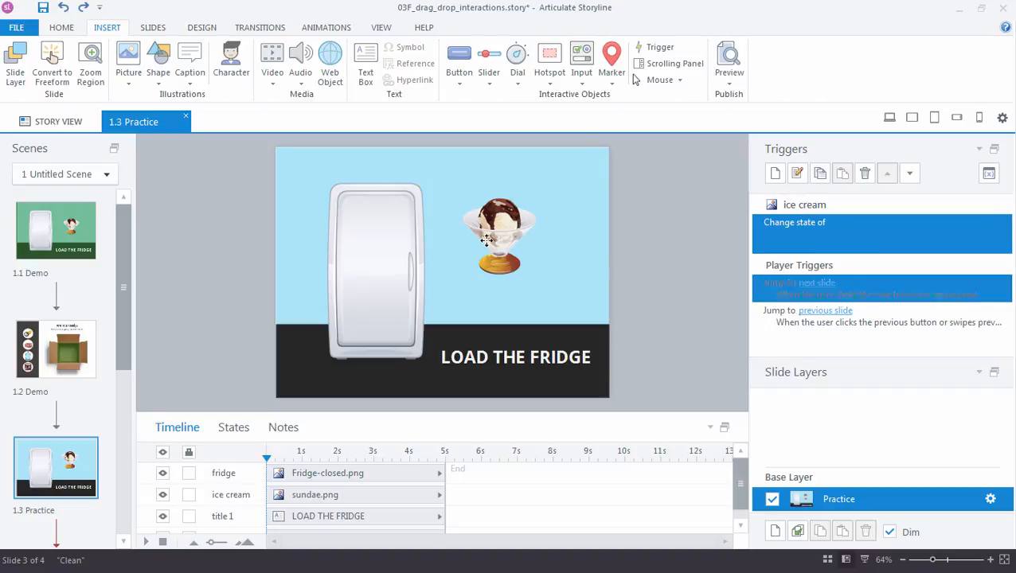
# Select the ice cream on the slide and bring up the Insert hotspot shape choices
pyautogui.click(500, 233)
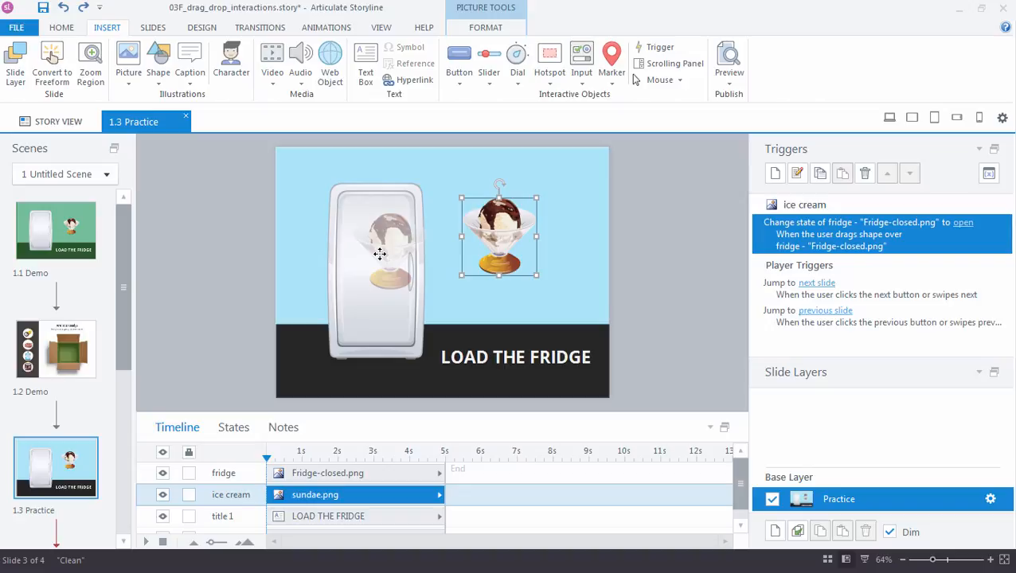
pyautogui.moveTo(379, 253); pyautogui.dragTo(430, 253)
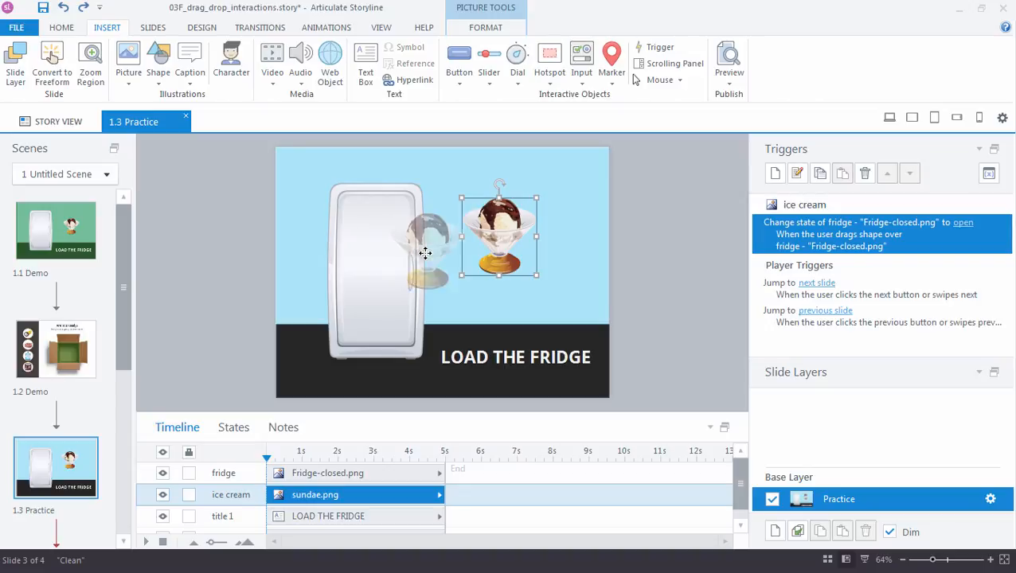
pyautogui.click(374, 263)
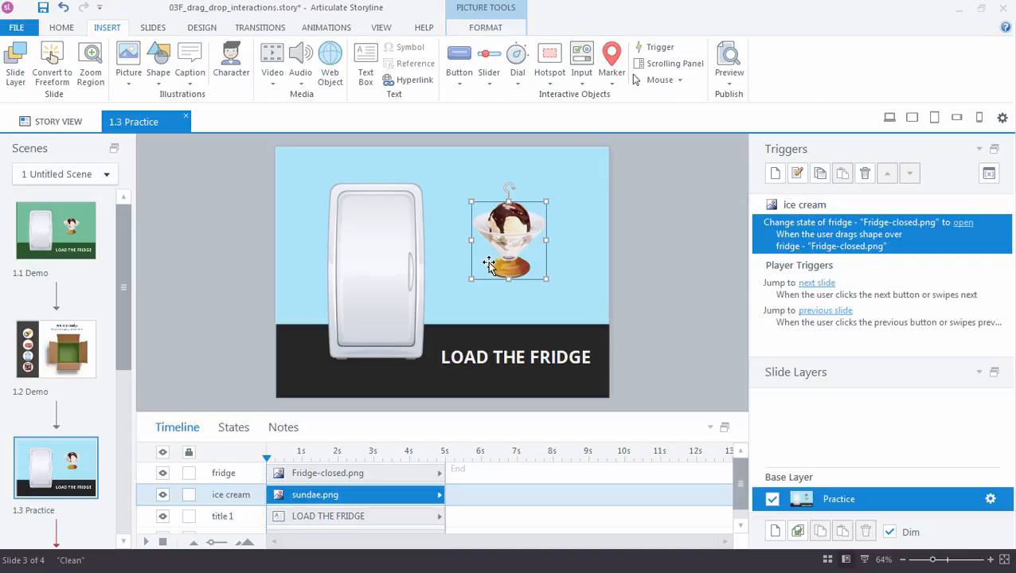
pyautogui.moveTo(325, 185)
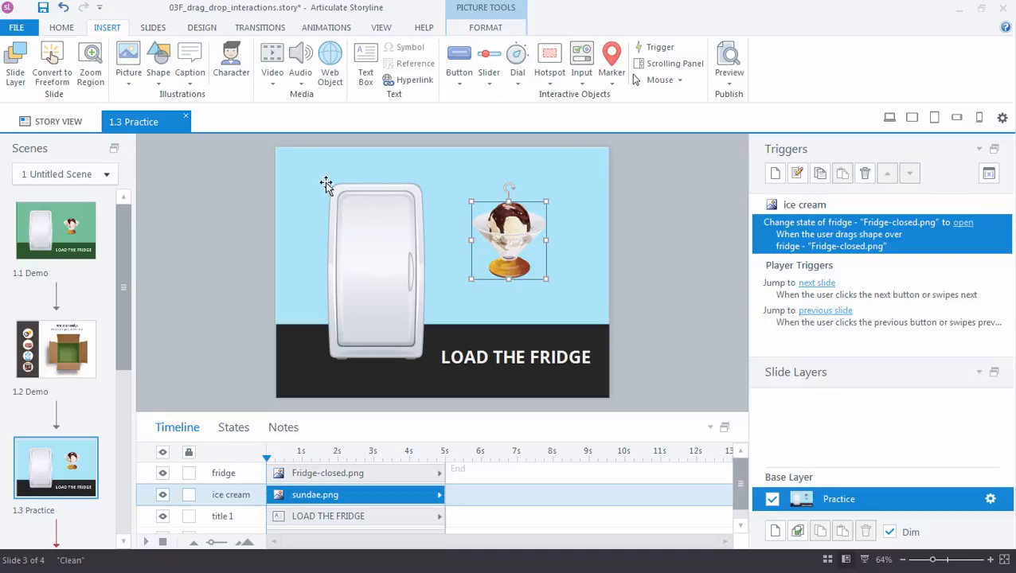
pyautogui.moveTo(236, 178)
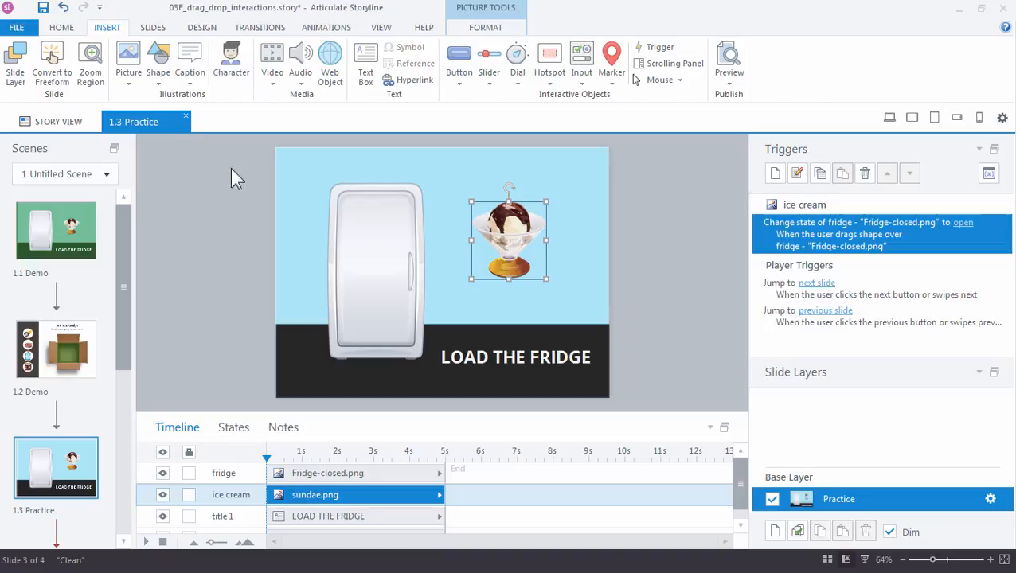
pyautogui.moveTo(556, 101)
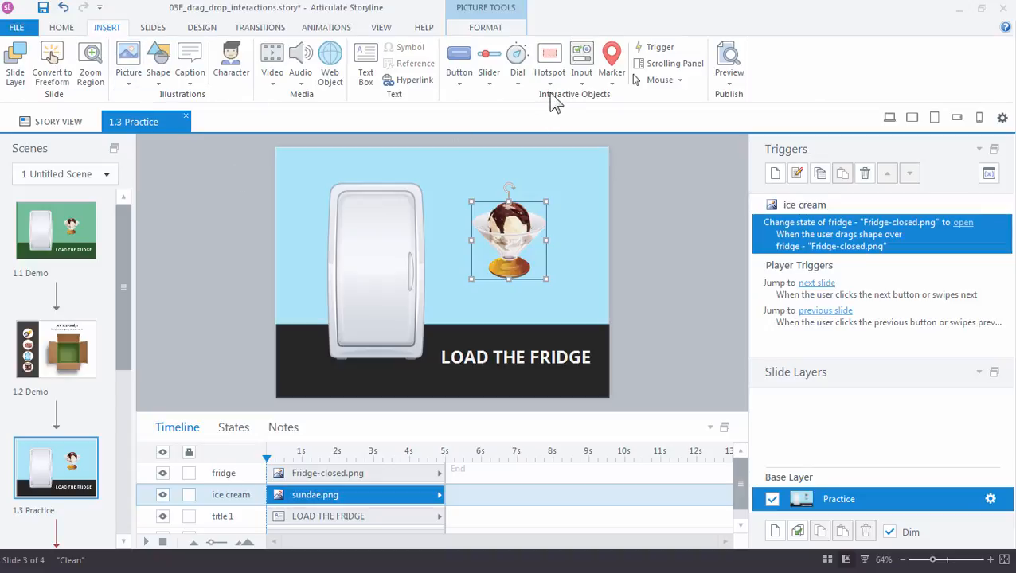
pyautogui.click(549, 60)
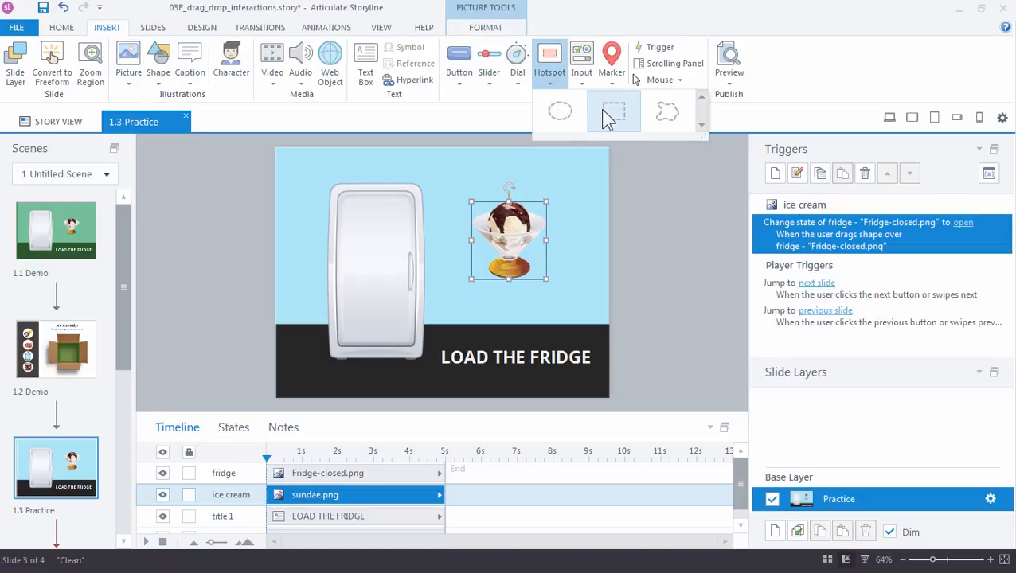
# Draw a Rectangle hotspot covering the whole slide, creating Hotspot 1
pyautogui.click(613, 111)
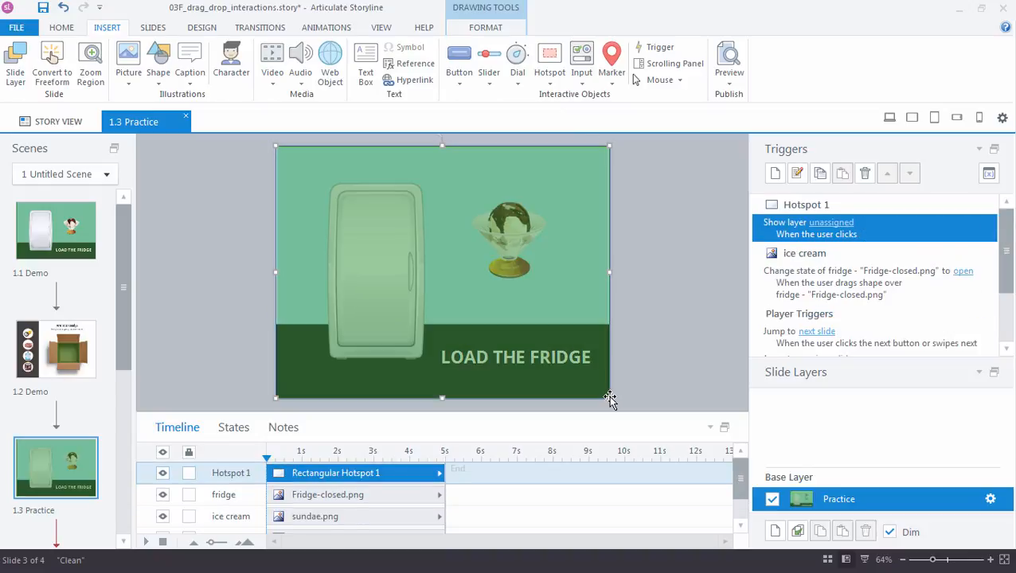
pyautogui.moveTo(602, 390)
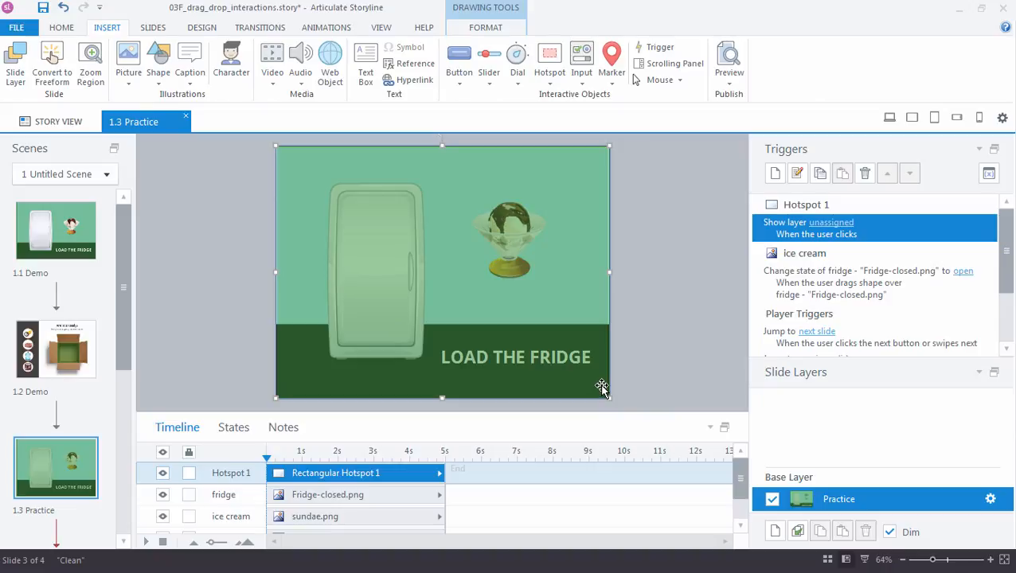
pyautogui.moveTo(368, 301)
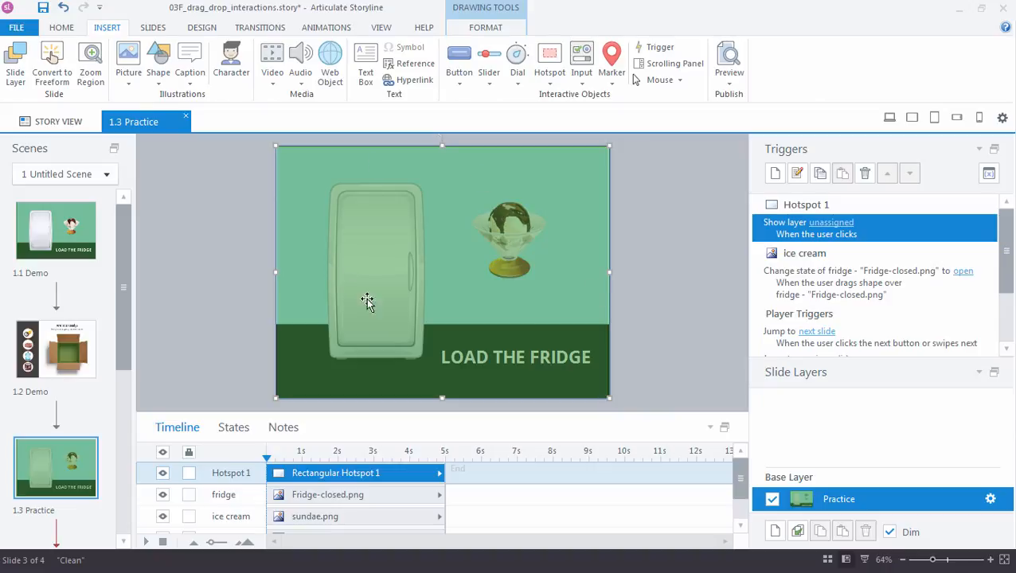
pyautogui.moveTo(487, 267)
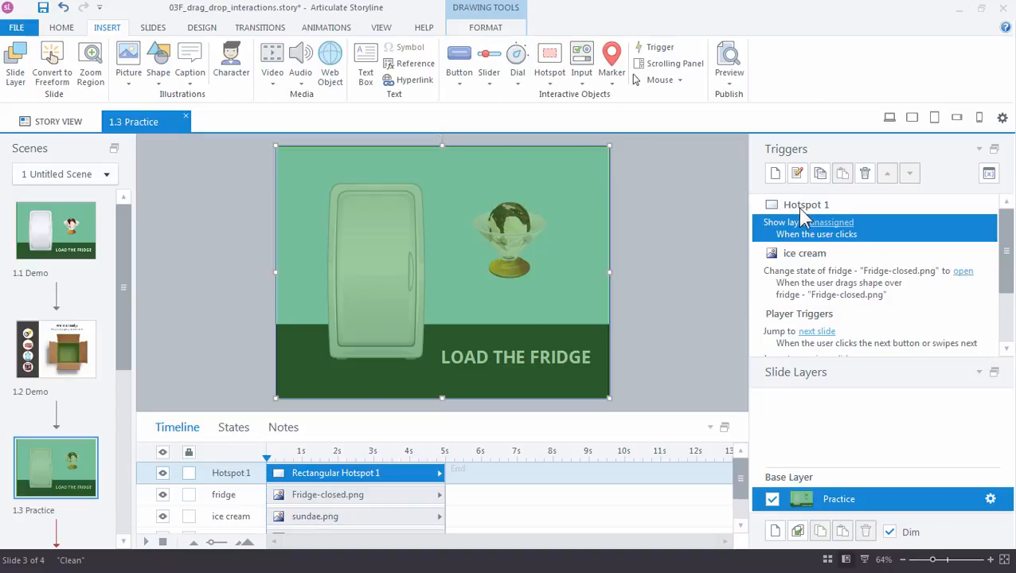
pyautogui.moveTo(799, 227)
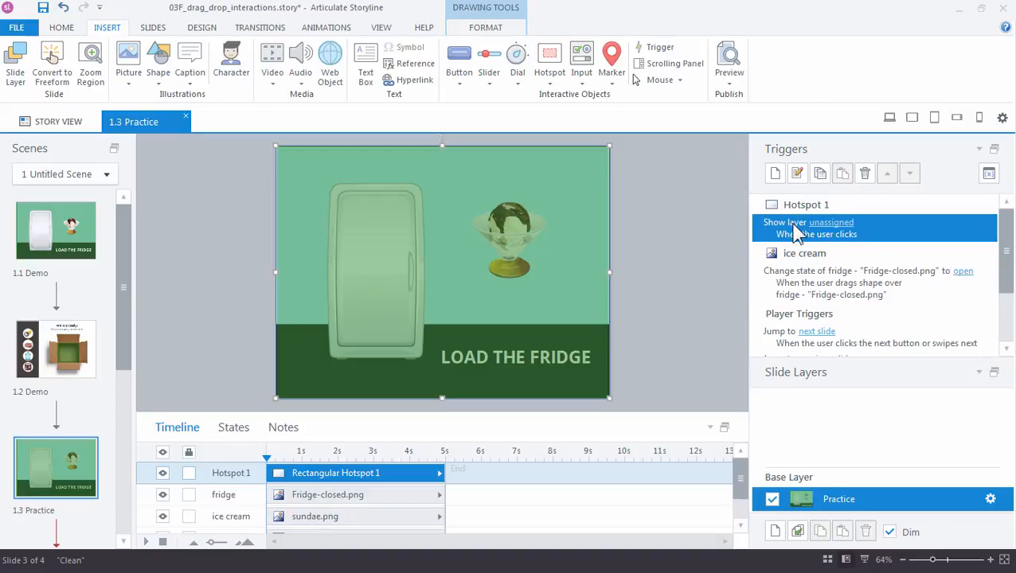
pyautogui.moveTo(790, 240)
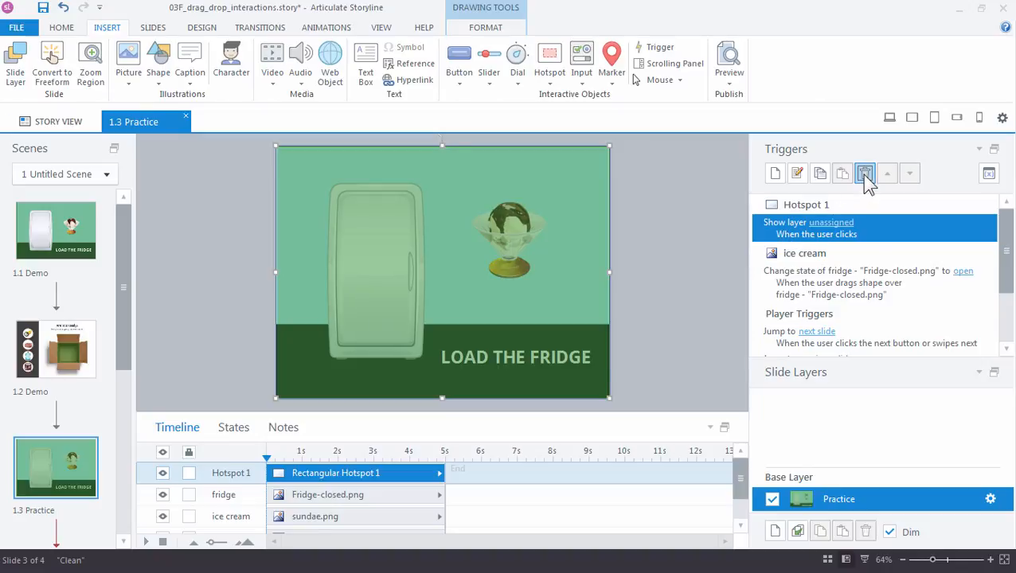
# Select Hotspot 1, lock it beneath the title and rename it Closed Target
pyautogui.click(864, 172)
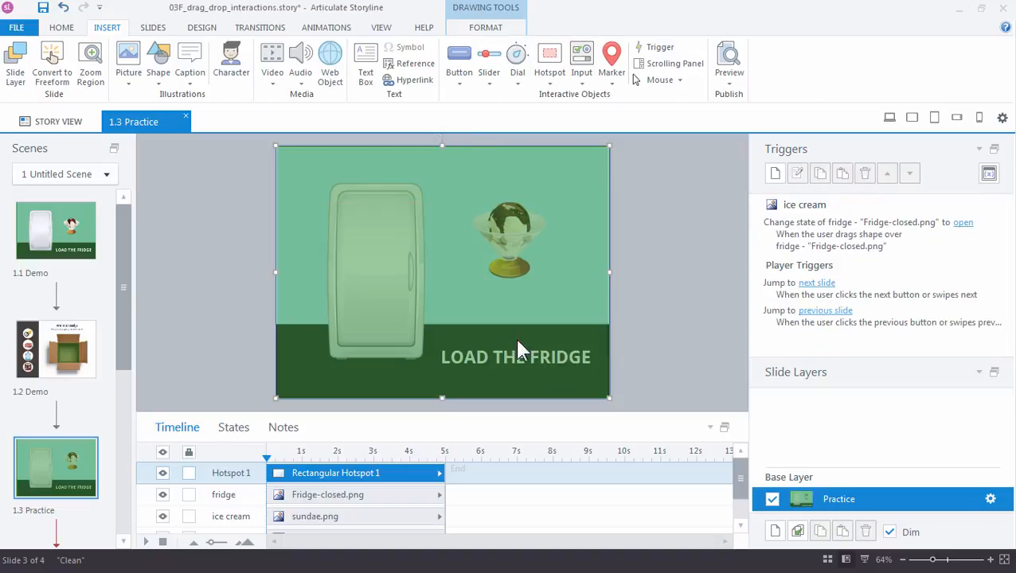
pyautogui.moveTo(518, 417)
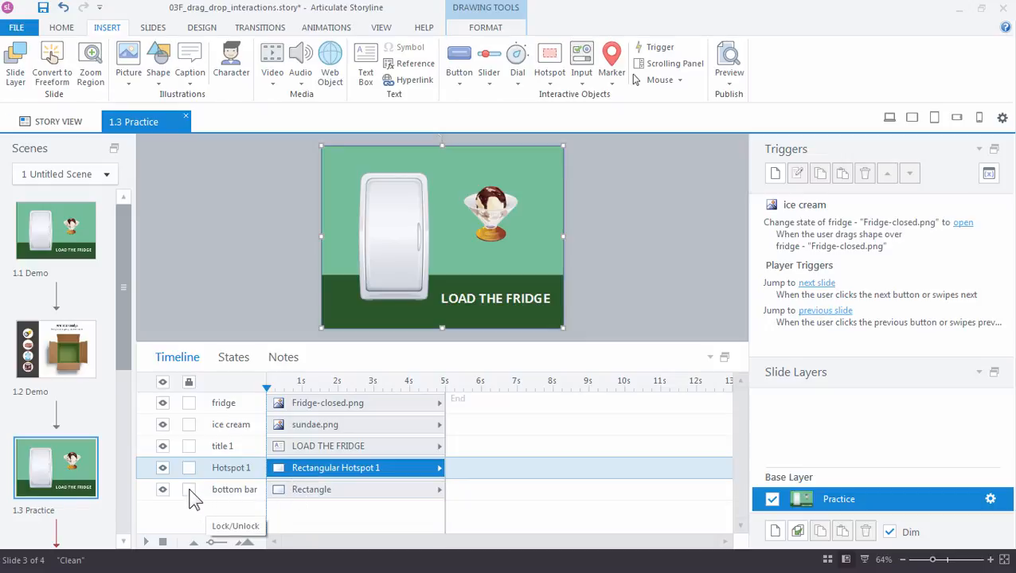
pyautogui.click(188, 490)
pyautogui.write('d')
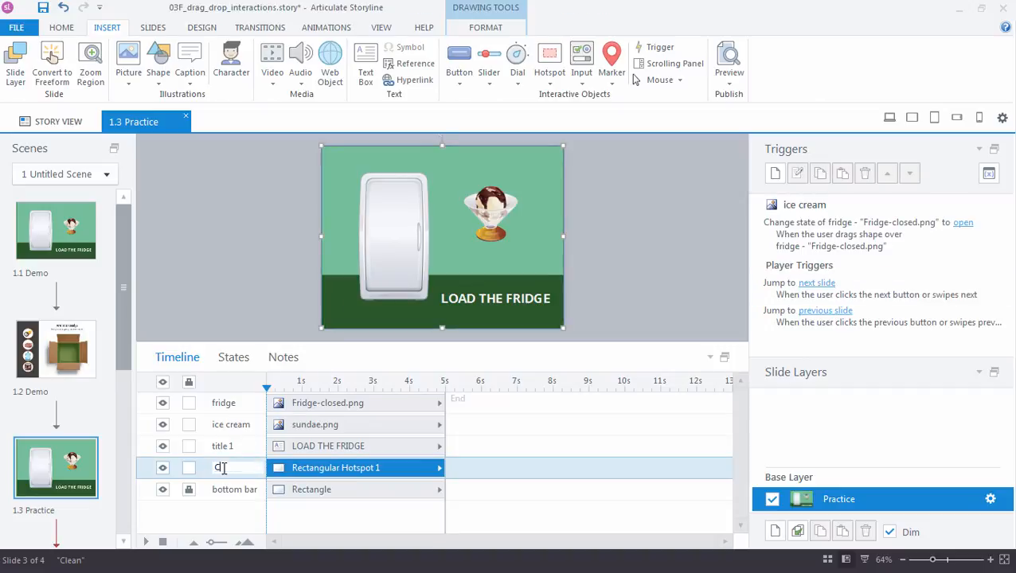
pyautogui.write('Closed Tar...')
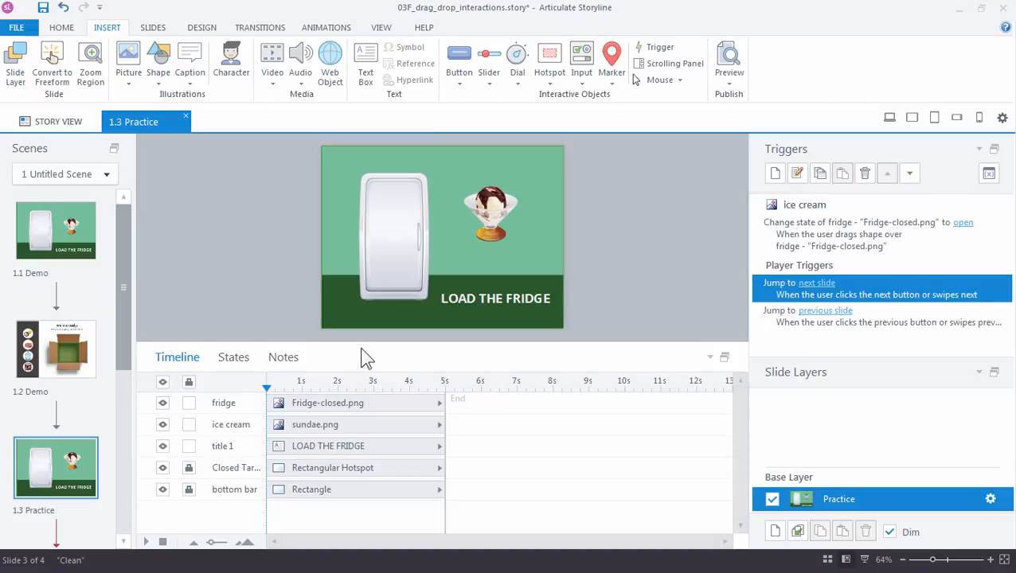
# Enlarge the slide stage and select the ice cream image via its fridge-opening trigger
pyautogui.moveTo(363, 357); pyautogui.dragTo(363, 427)
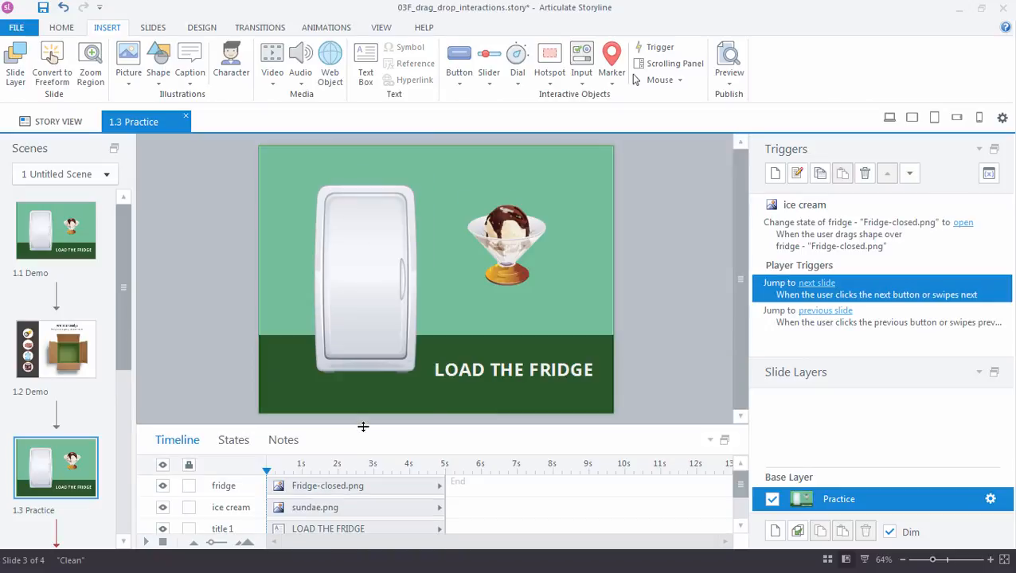
pyautogui.moveTo(374, 407)
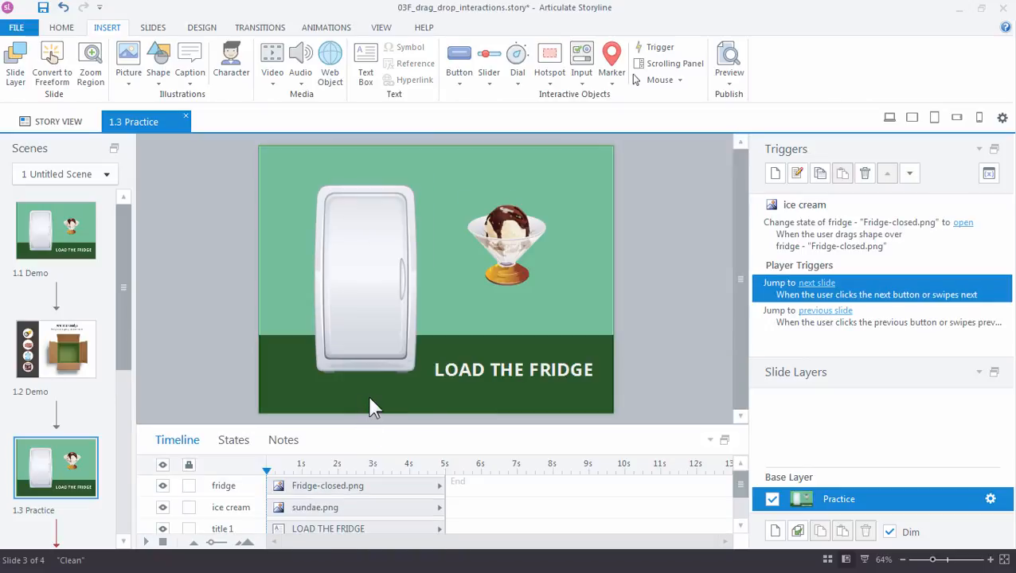
pyautogui.click(879, 229)
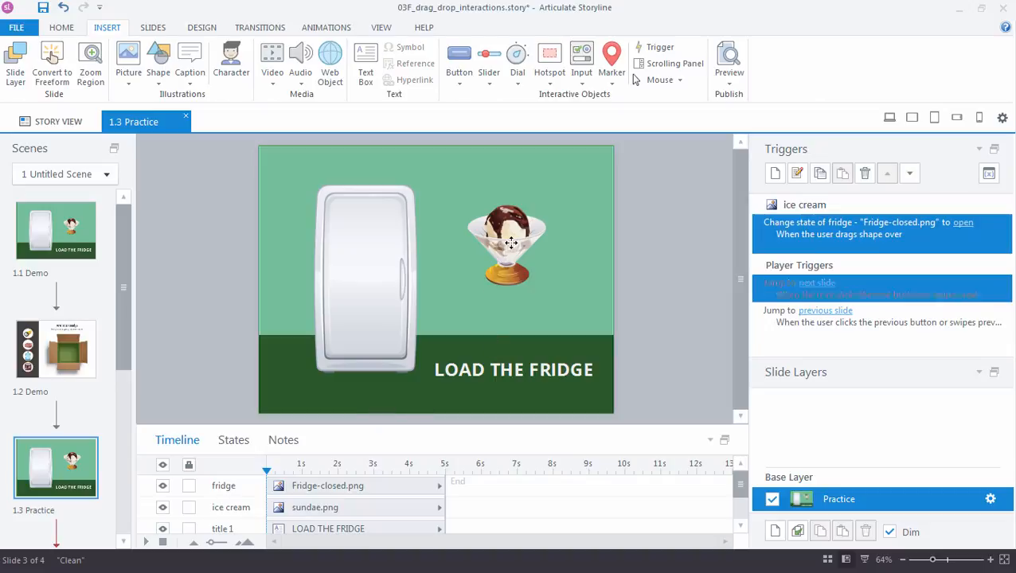
pyautogui.click(506, 242)
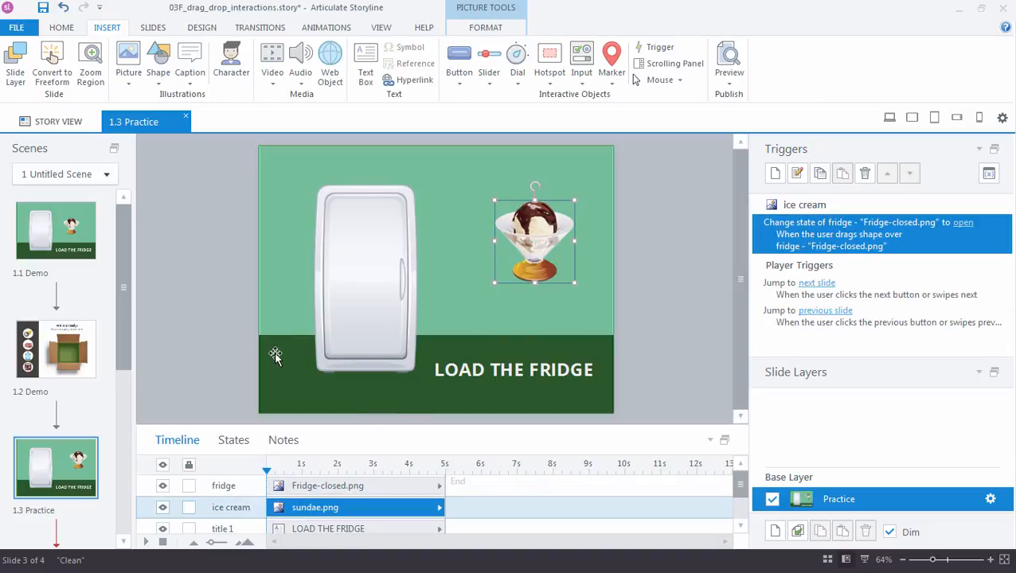
pyautogui.moveTo(558, 320)
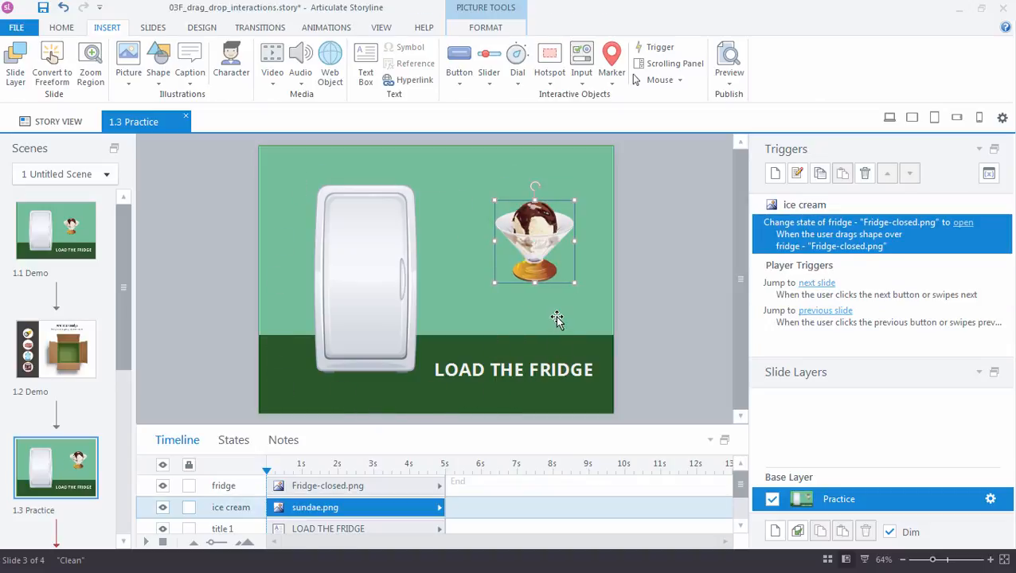
pyautogui.moveTo(774, 173)
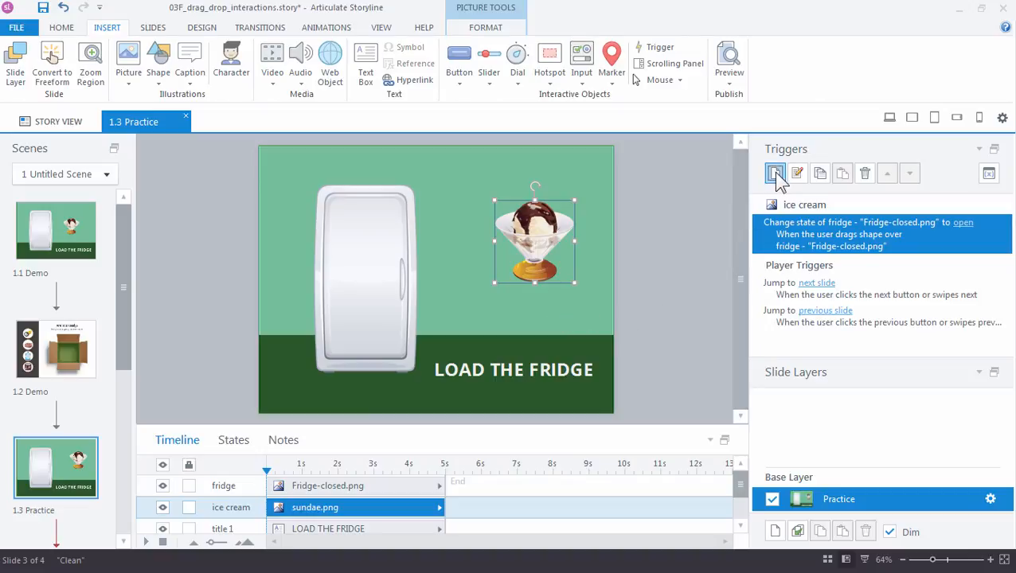
# Create a new trigger changing the fridge's state back to Normal
pyautogui.click(774, 172)
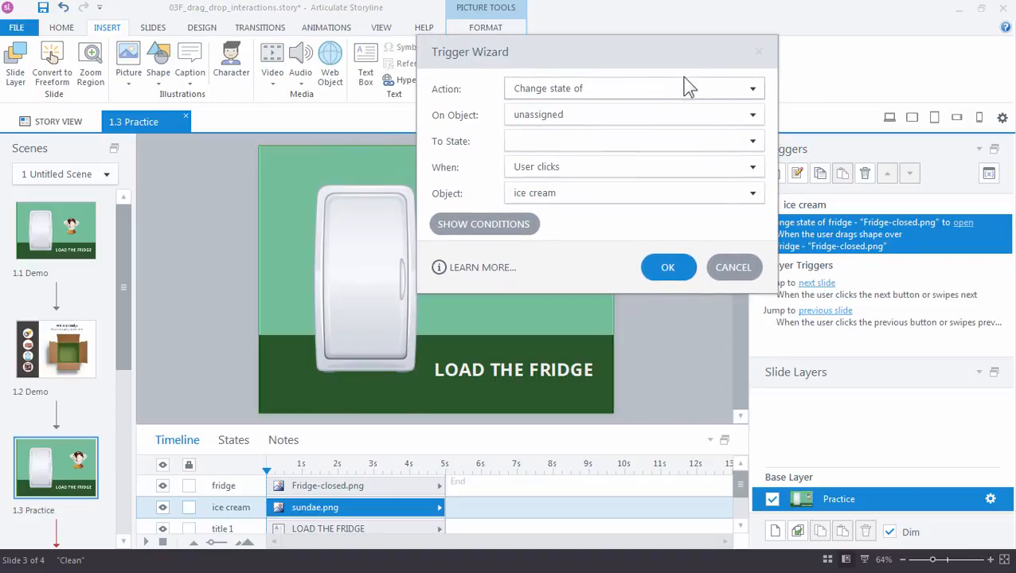
pyautogui.click(752, 115)
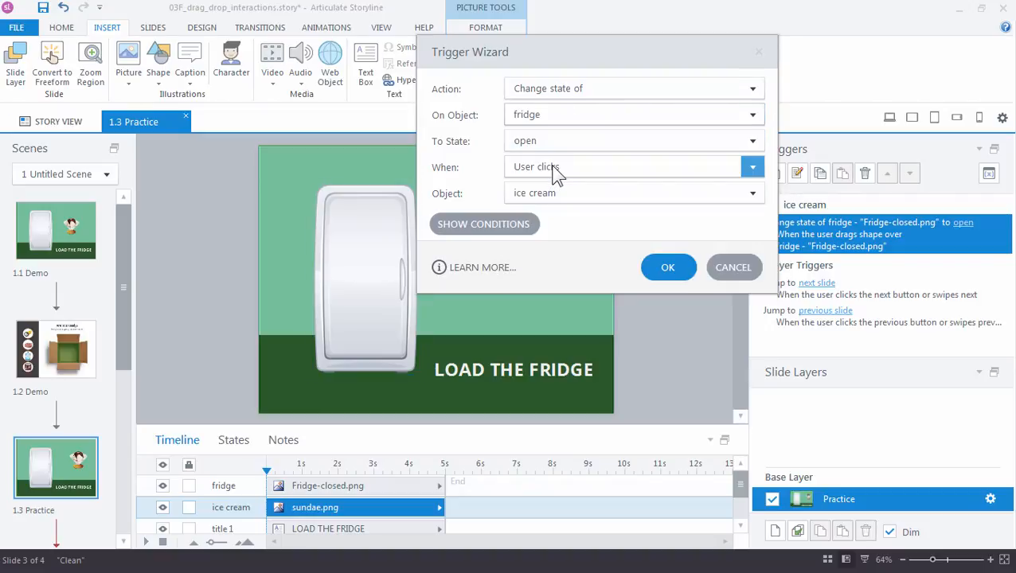
pyautogui.click(751, 141)
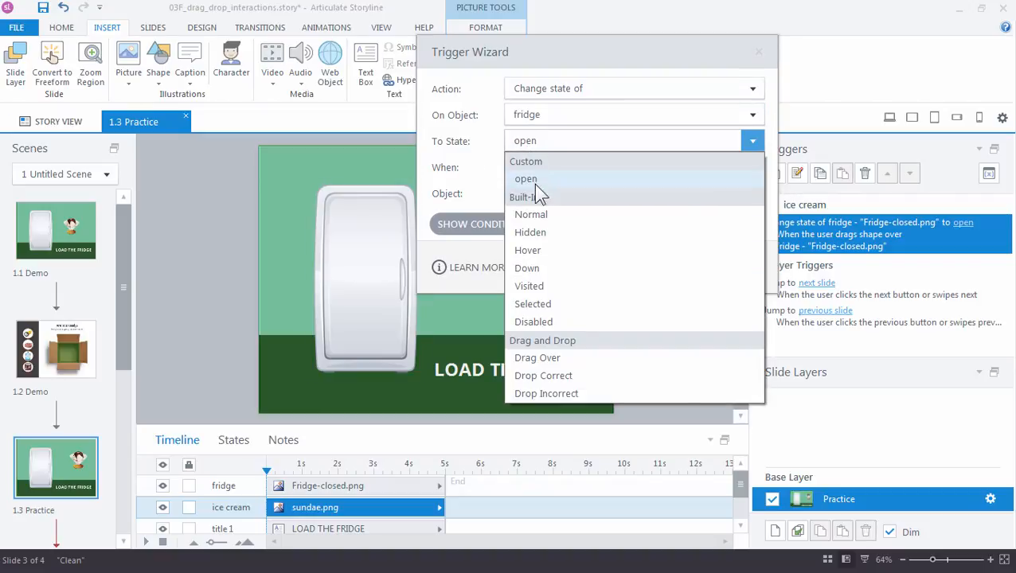
pyautogui.click(530, 214)
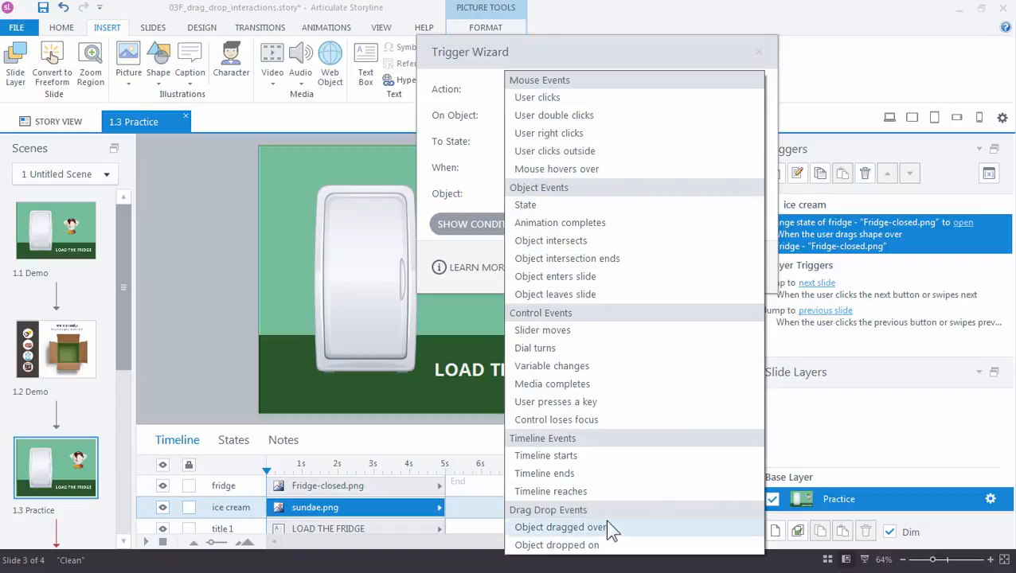
# Fire it when the ice cream is dragged over Closed Target, then confirm the trigger
pyautogui.click(561, 527)
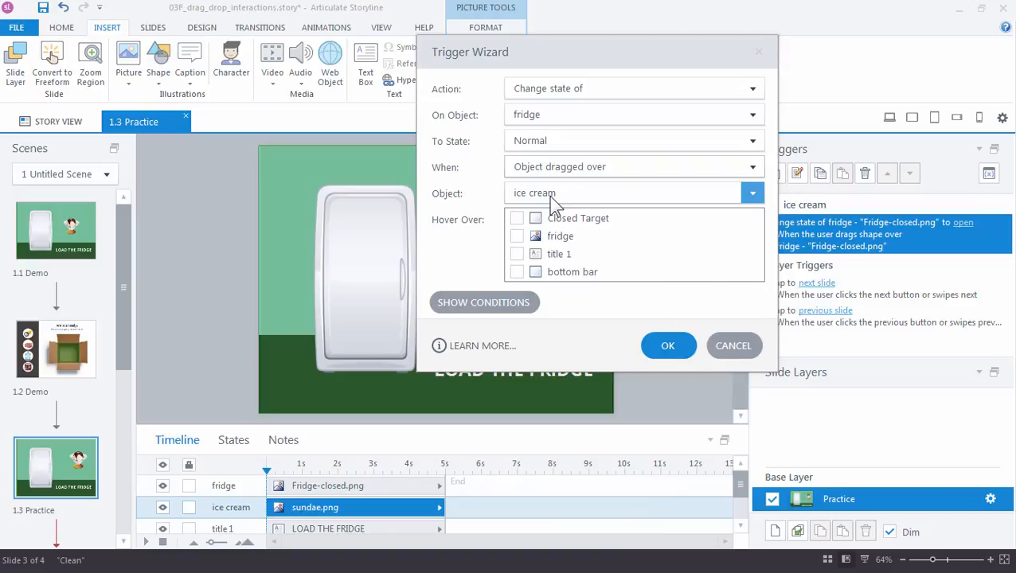
pyautogui.click(516, 218)
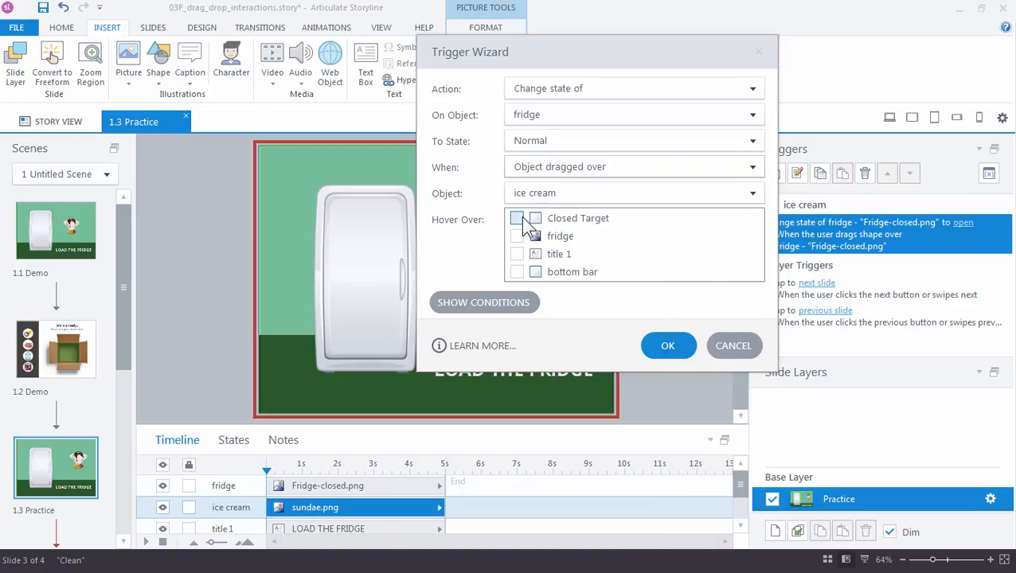
pyautogui.click(518, 218)
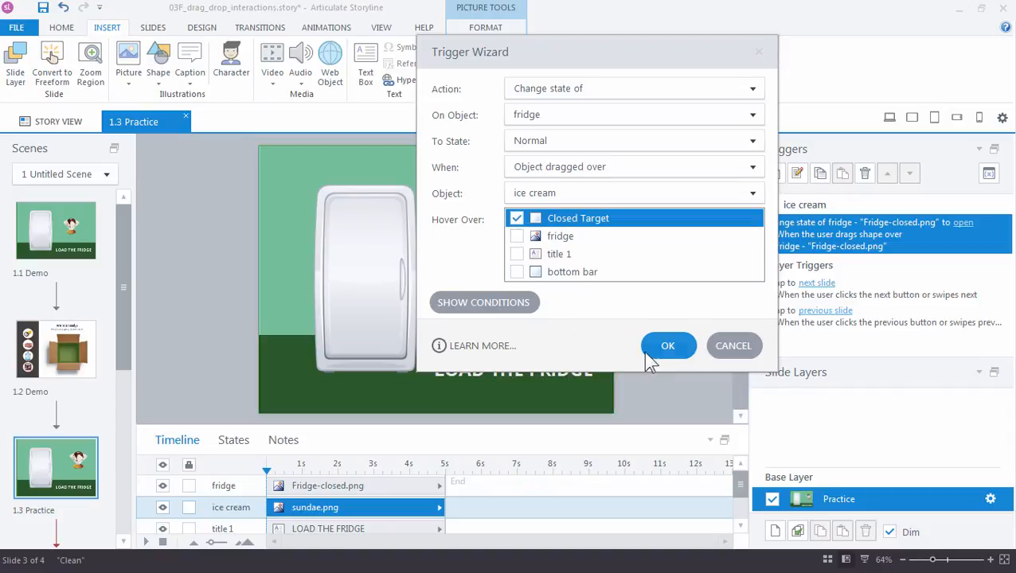
pyautogui.click(667, 344)
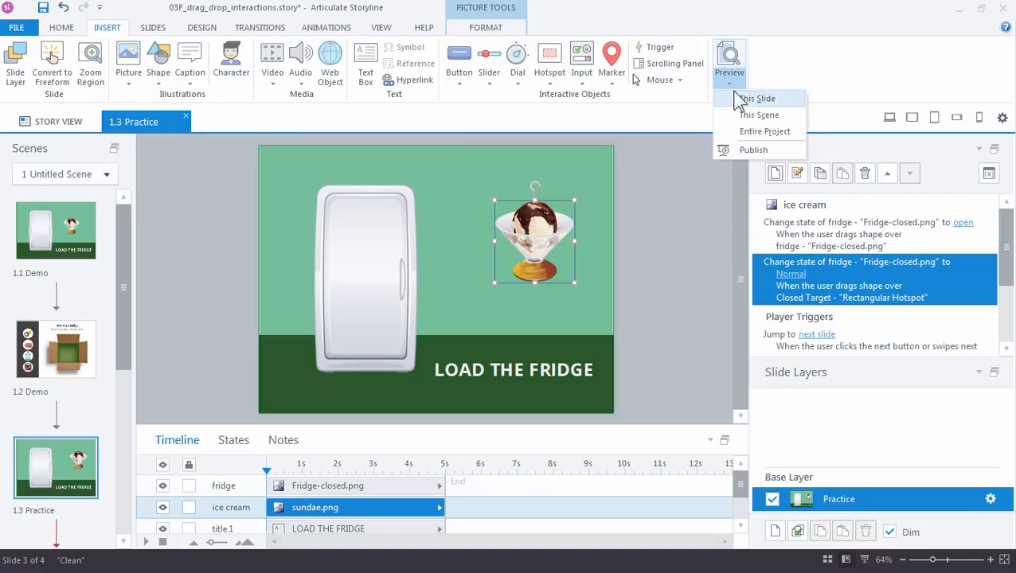
# Preview this slide and drag the sundae over the fridge and away, confirming it opens and closes
pyautogui.click(759, 99)
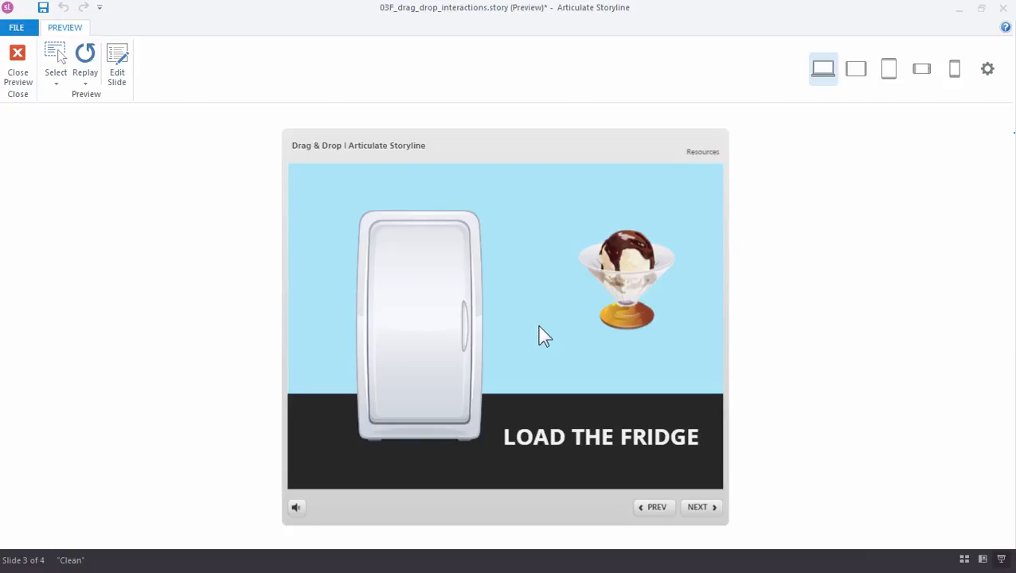
pyautogui.moveTo(626, 277); pyautogui.dragTo(525, 299)
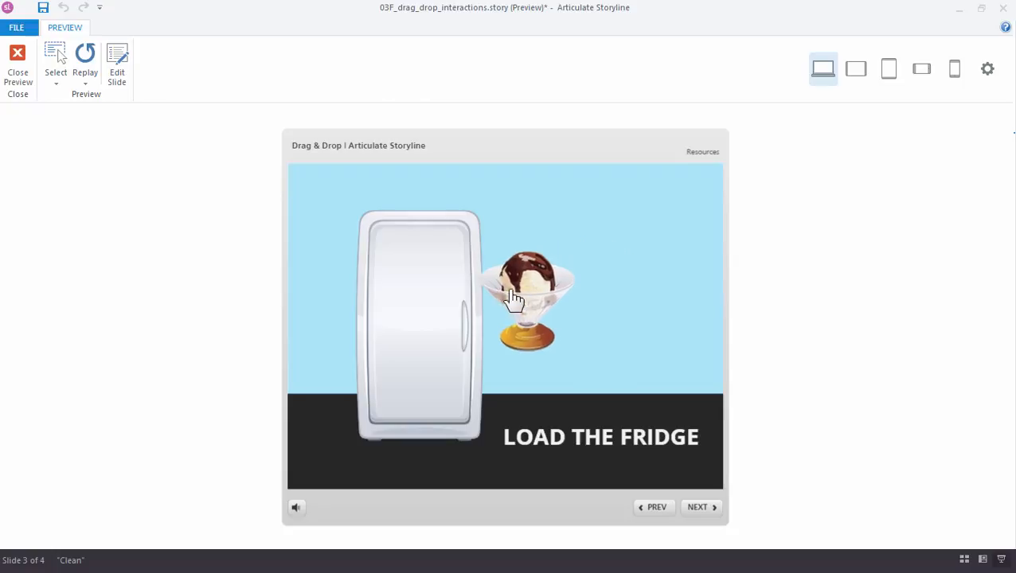
pyautogui.moveTo(525, 299); pyautogui.dragTo(414, 300)
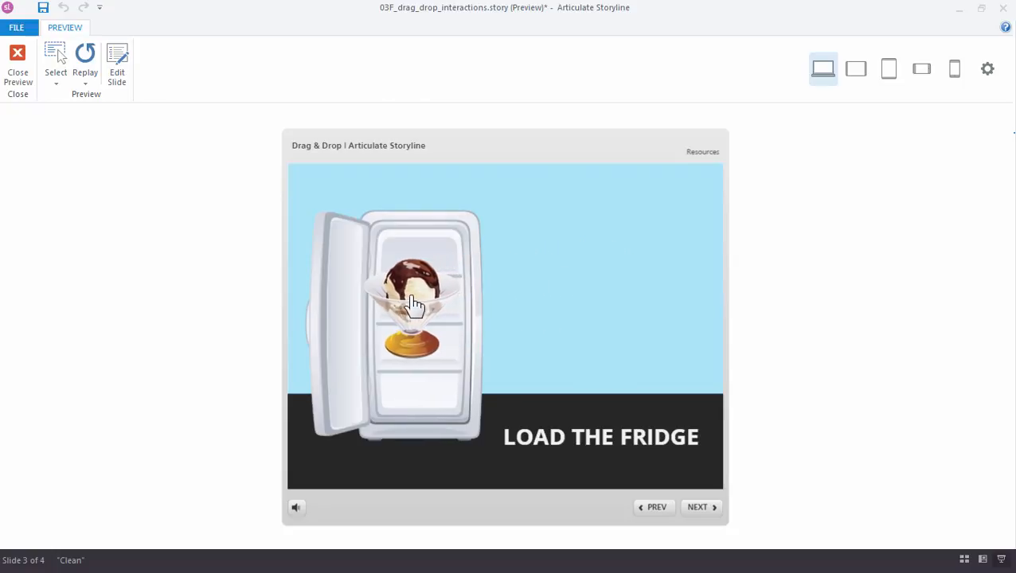
pyautogui.moveTo(414, 305); pyautogui.dragTo(564, 300)
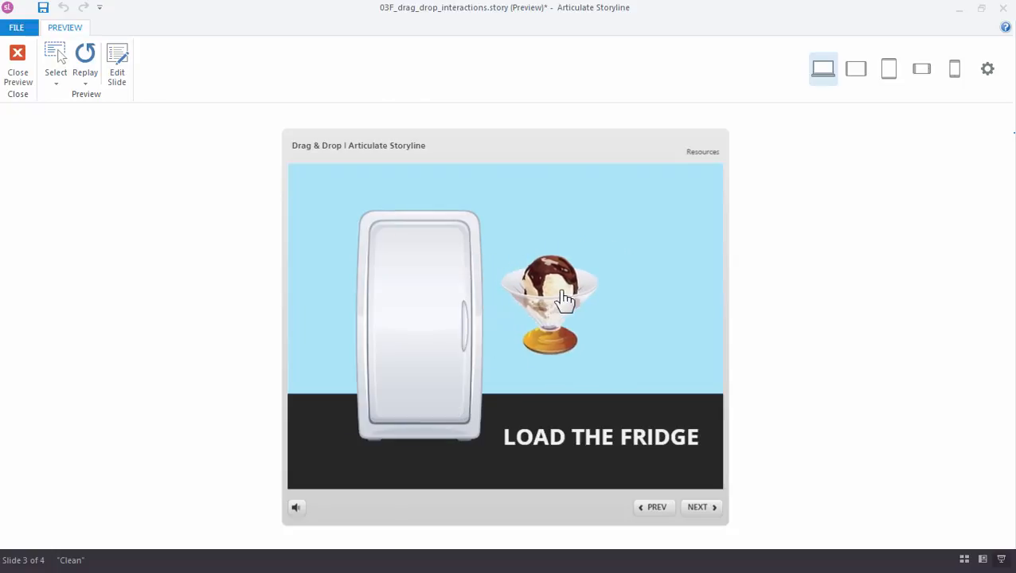
pyautogui.moveTo(550, 299); pyautogui.dragTo(624, 274)
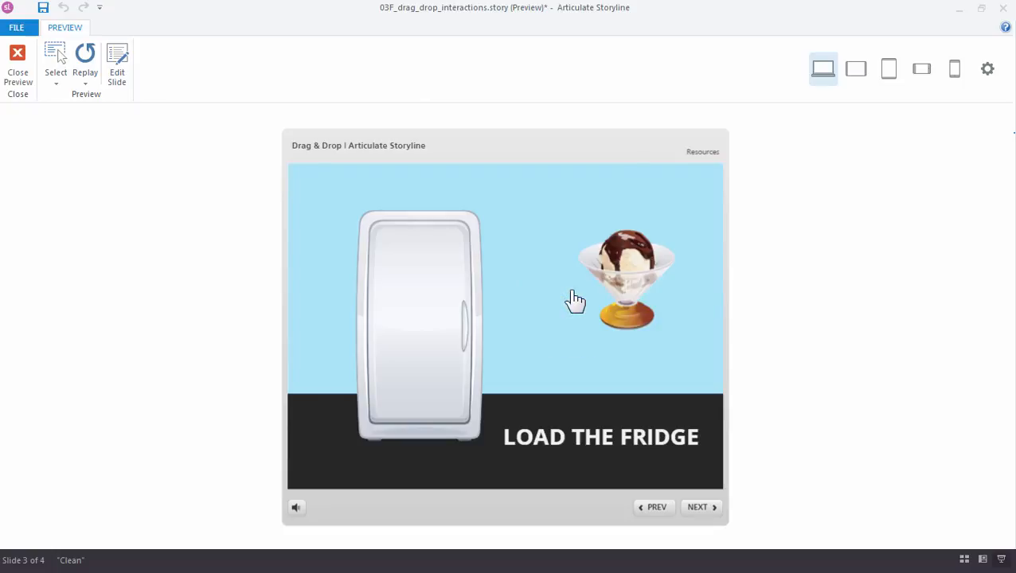
pyautogui.moveTo(572, 301)
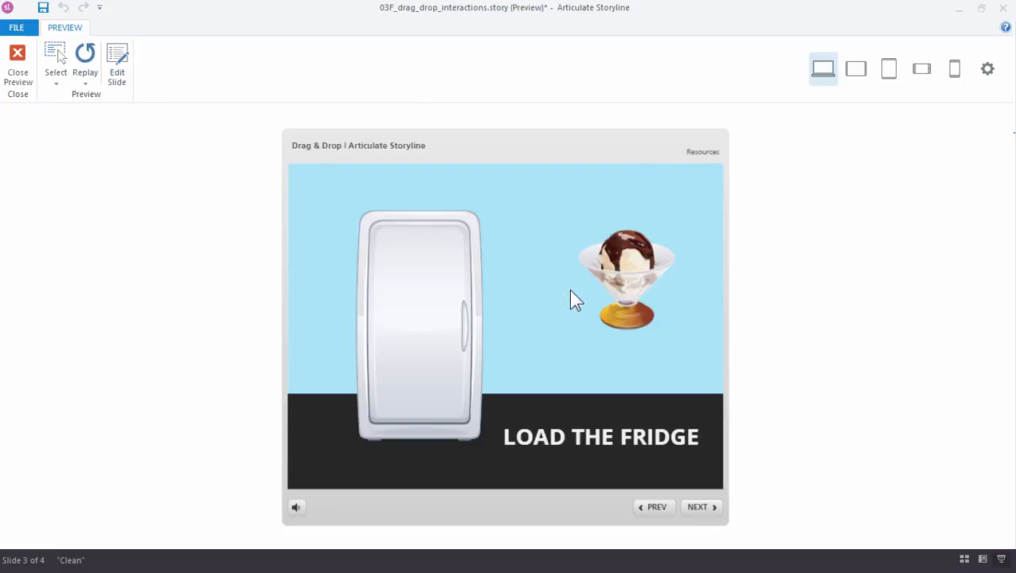